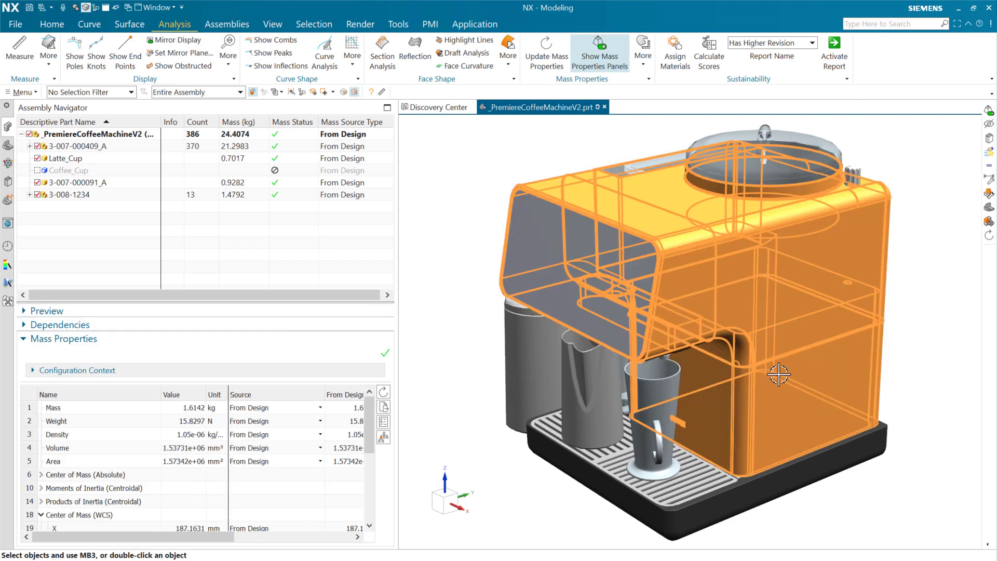
# Step: Orbit the coffee machine and zoom in on the brewing unit inside it
pyautogui.moveTo(779, 374); pyautogui.dragTo(756, 413)
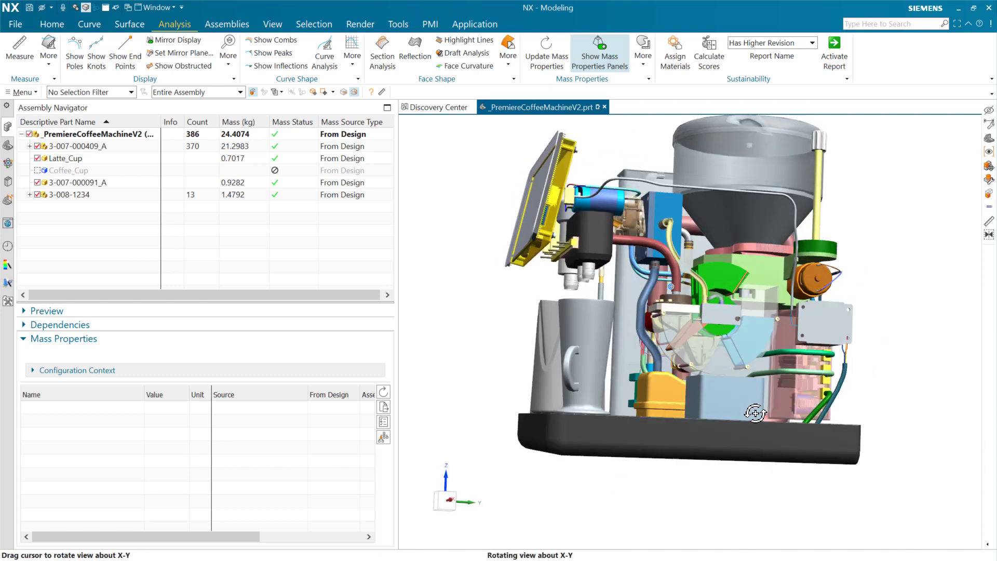
pyautogui.moveTo(754, 413); pyautogui.dragTo(703, 382)
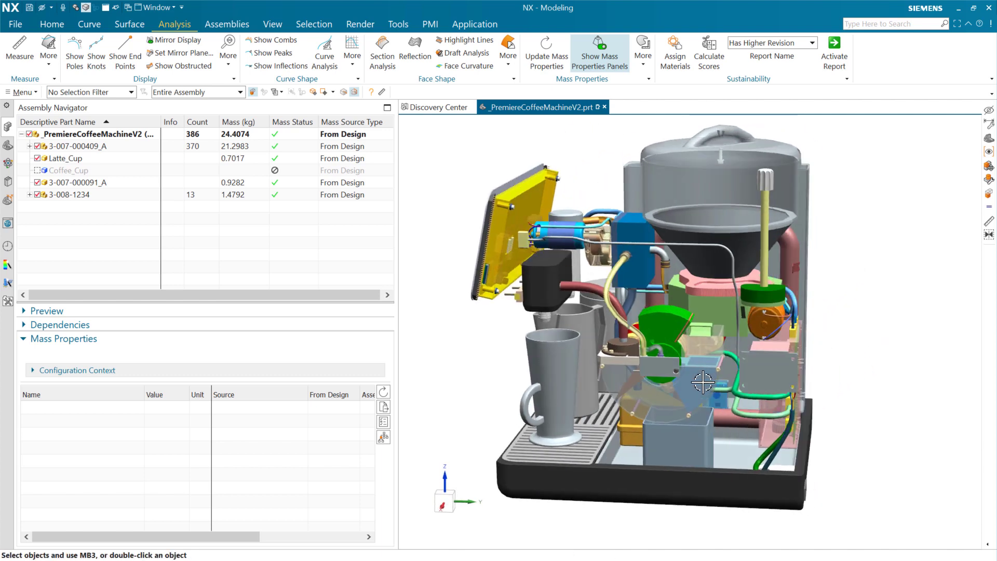
pyautogui.scroll(3)
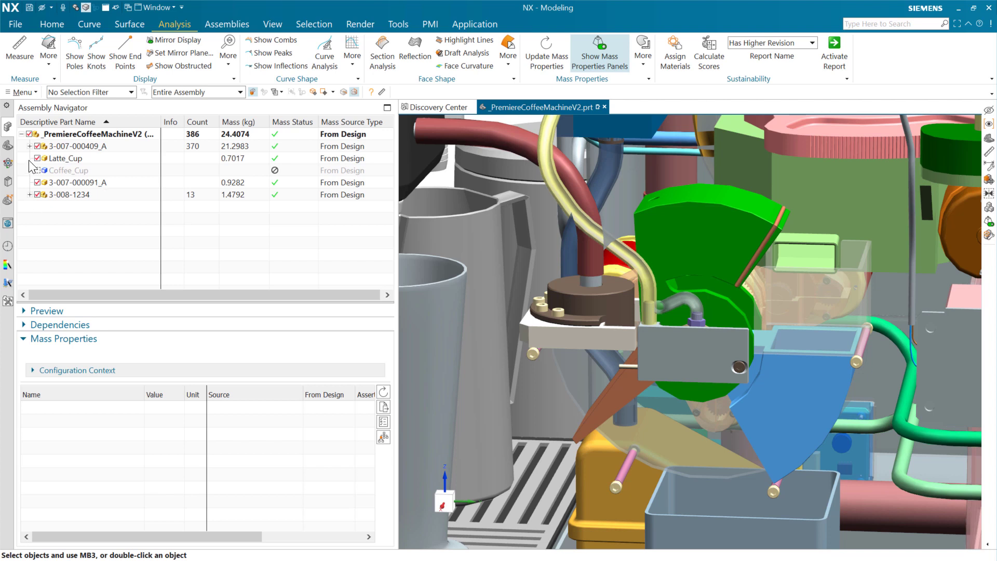
pyautogui.click(30, 146)
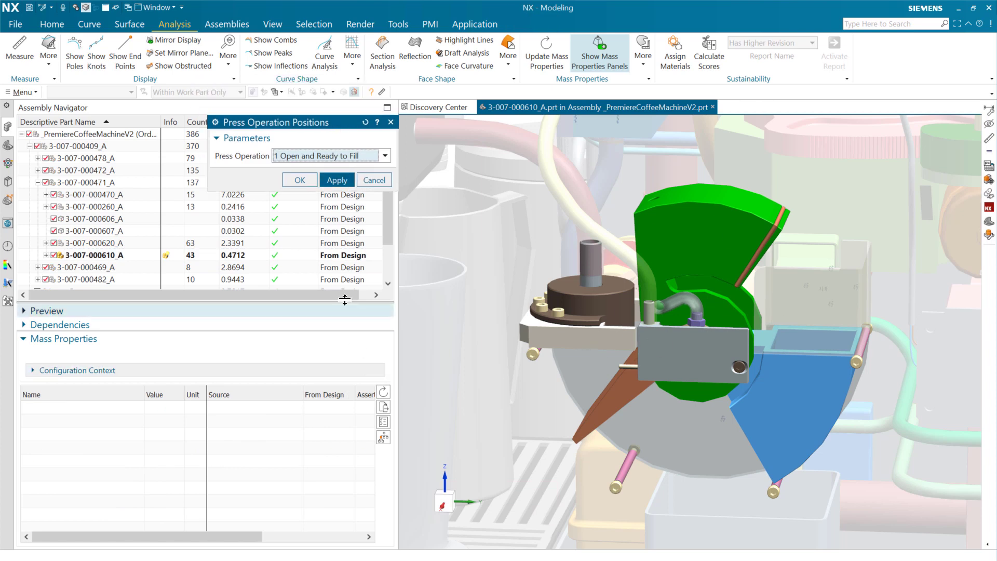
pyautogui.moveTo(809, 260)
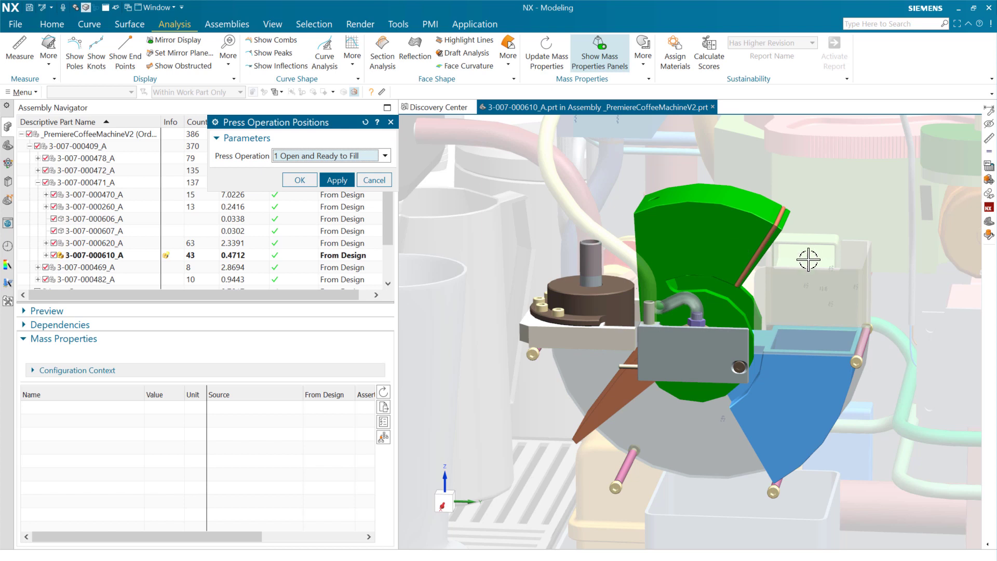
pyautogui.moveTo(804, 258)
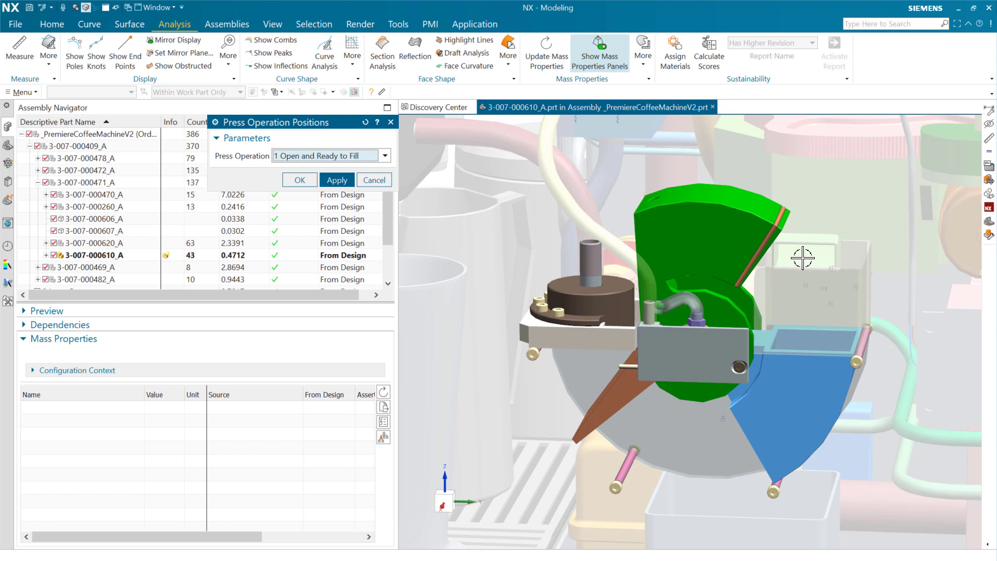
pyautogui.moveTo(788, 259)
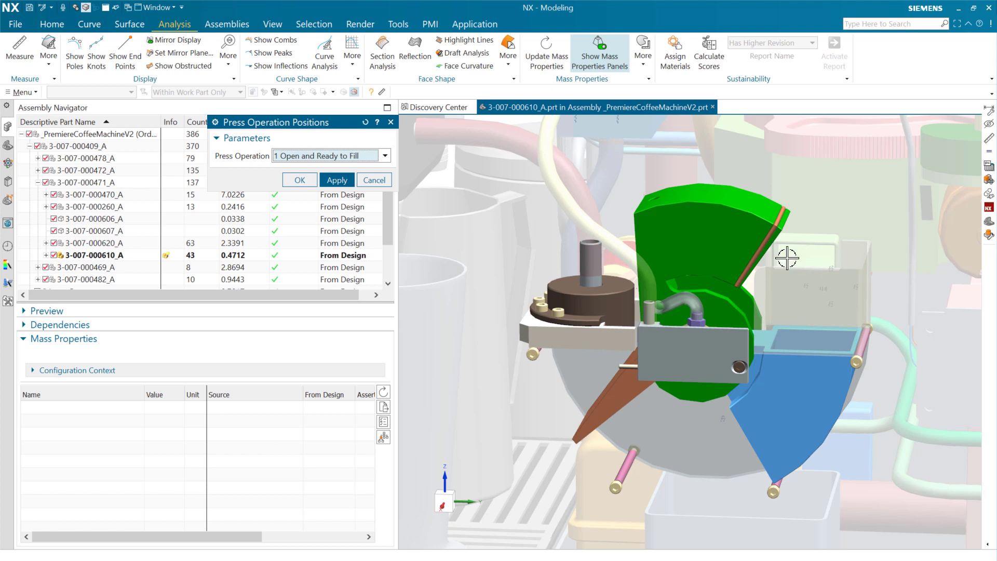
pyautogui.moveTo(791, 346)
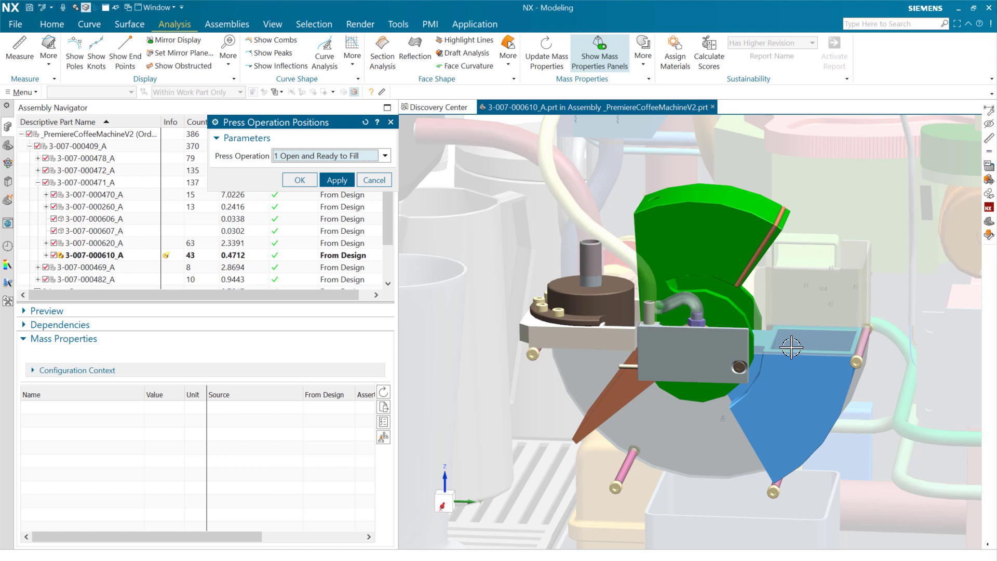
pyautogui.moveTo(317, 152)
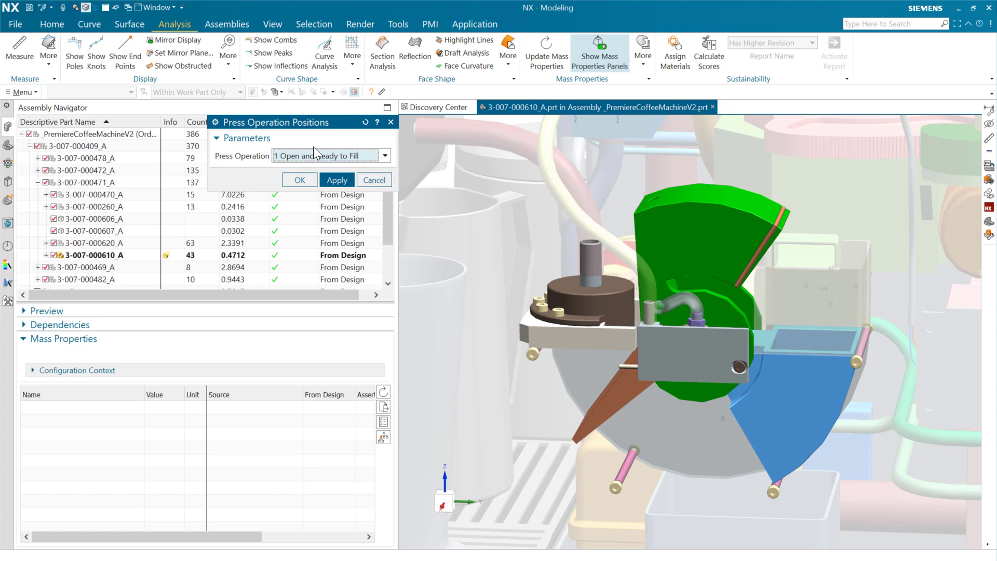
pyautogui.click(384, 156)
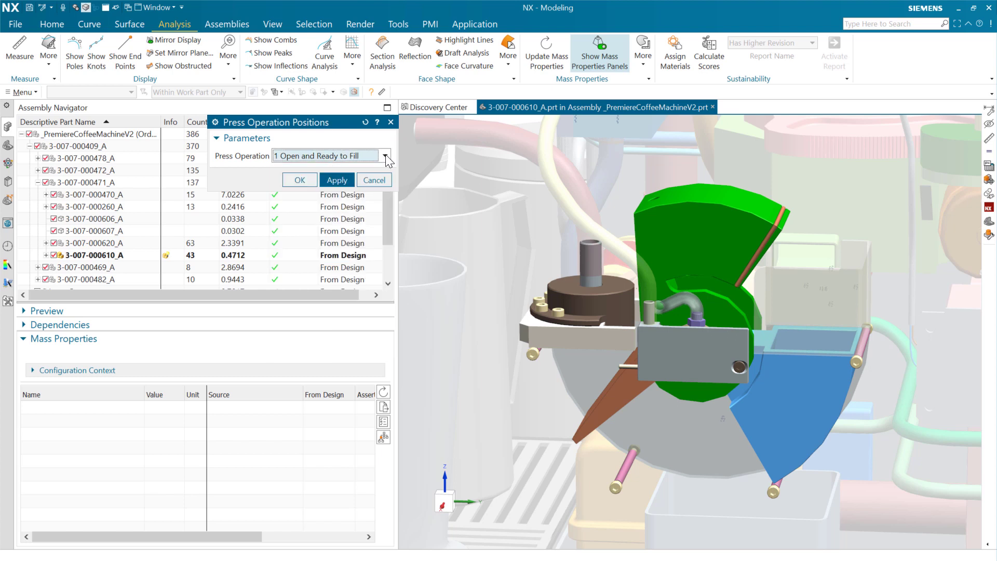
pyautogui.click(385, 156)
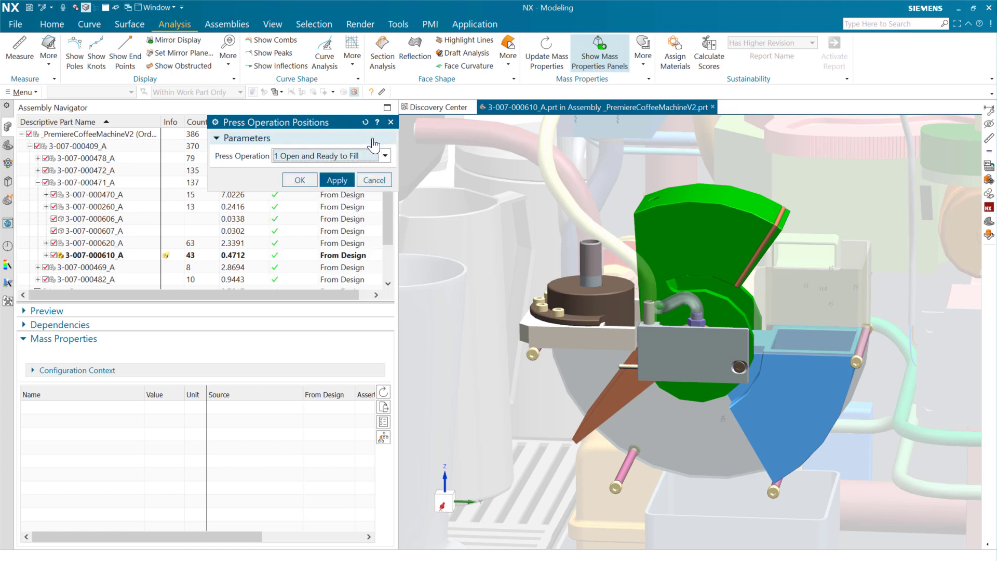
pyautogui.click(384, 155)
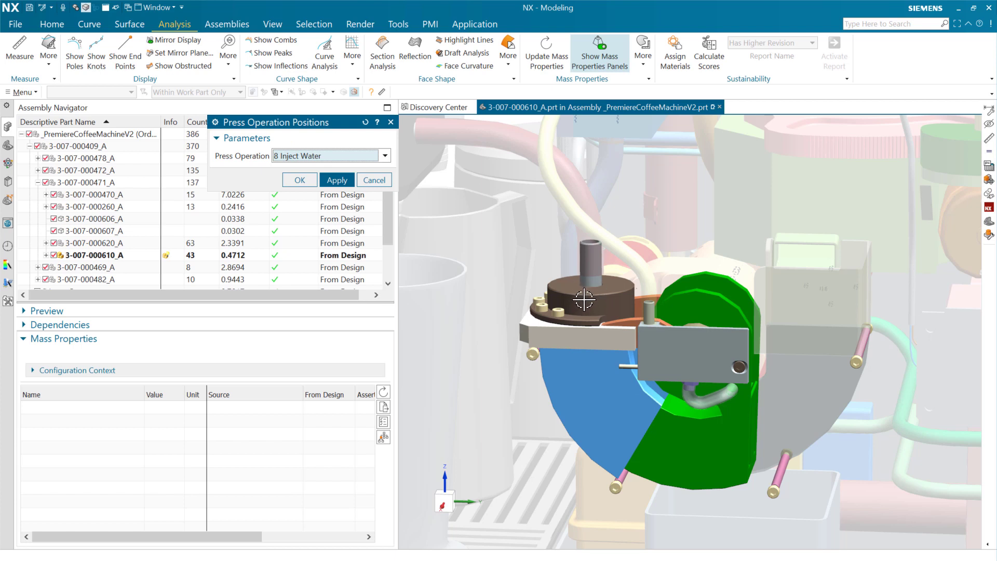
pyautogui.moveTo(581, 300)
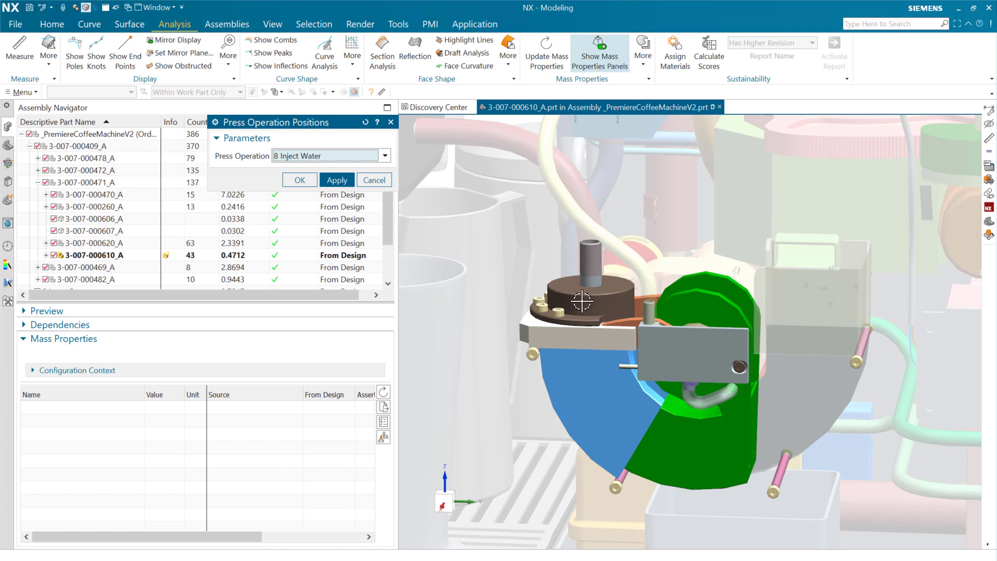
pyautogui.moveTo(646, 276)
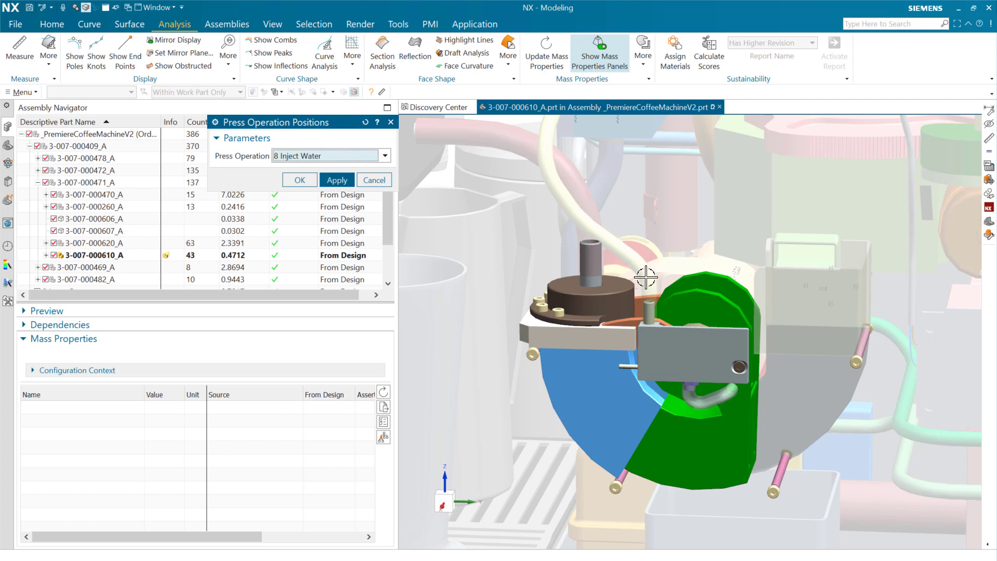
pyautogui.moveTo(649, 300)
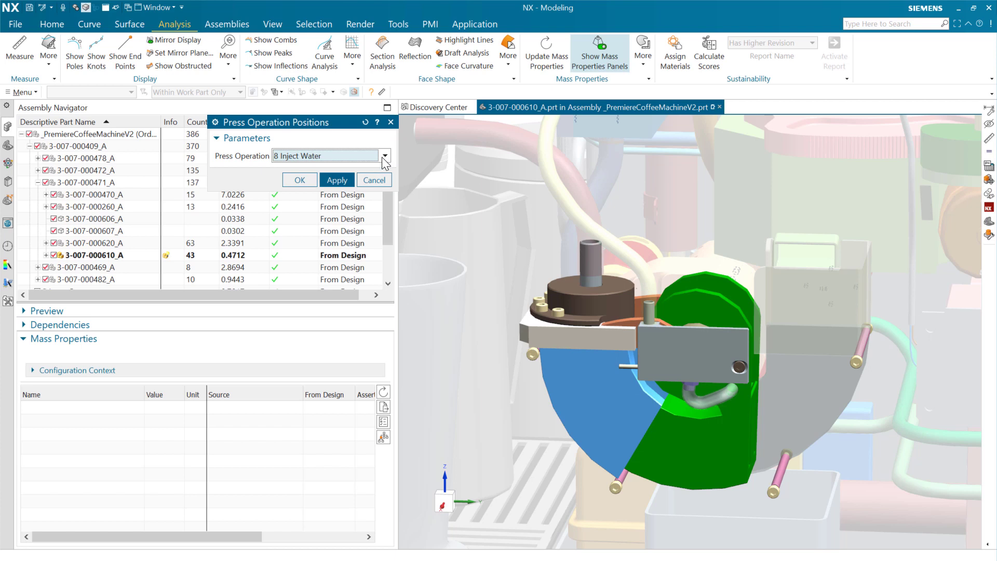
# Step: Preview Start Press, Press Closed, Eject Grounds and later positions, then cancel back to the assembly
pyautogui.click(384, 156)
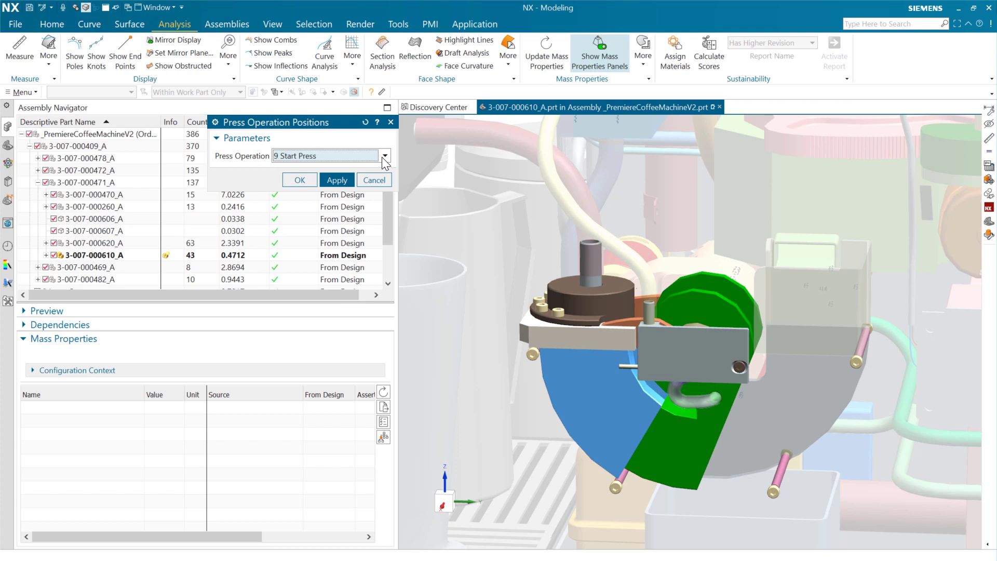
pyautogui.click(383, 156)
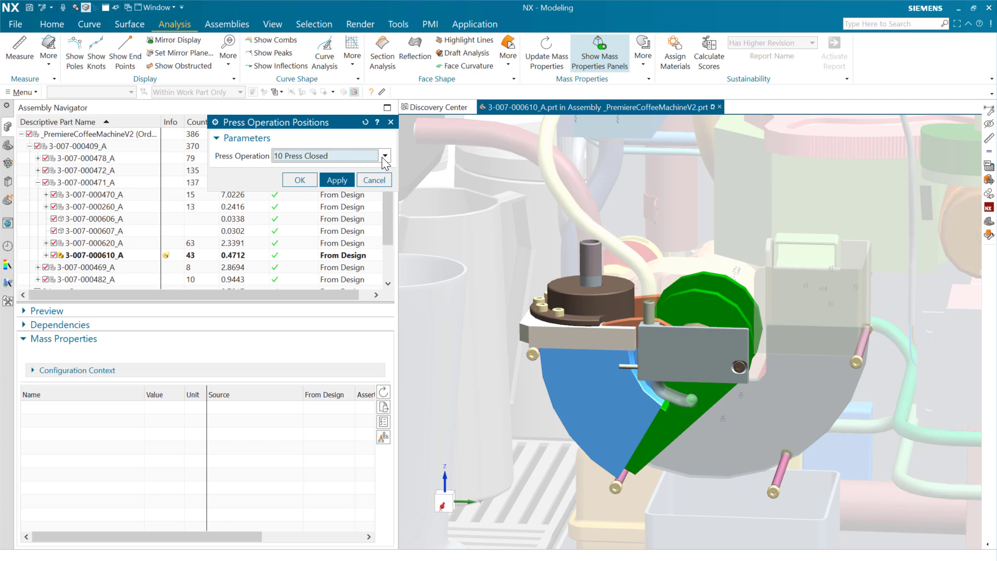
pyautogui.moveTo(597, 238)
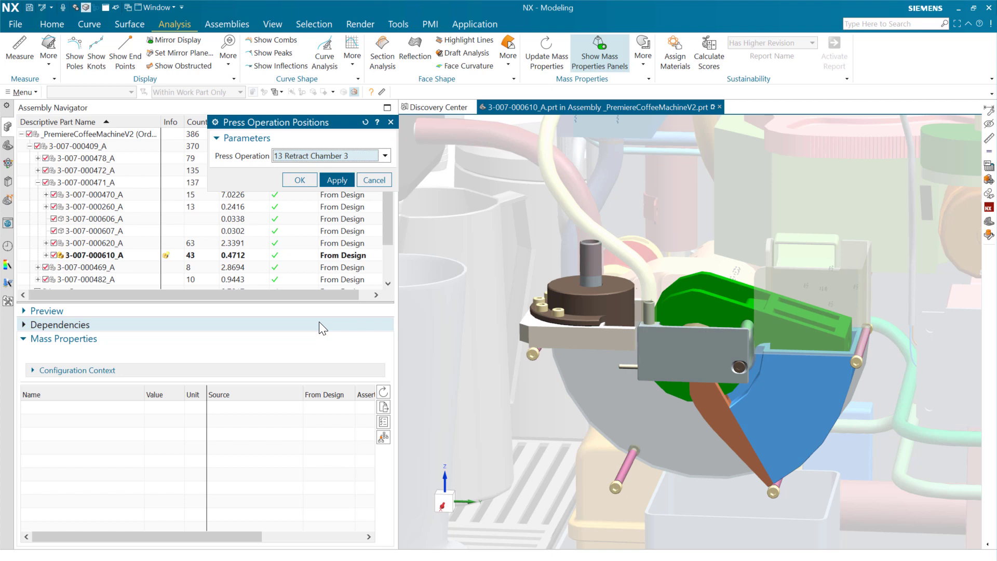
pyautogui.click(383, 156)
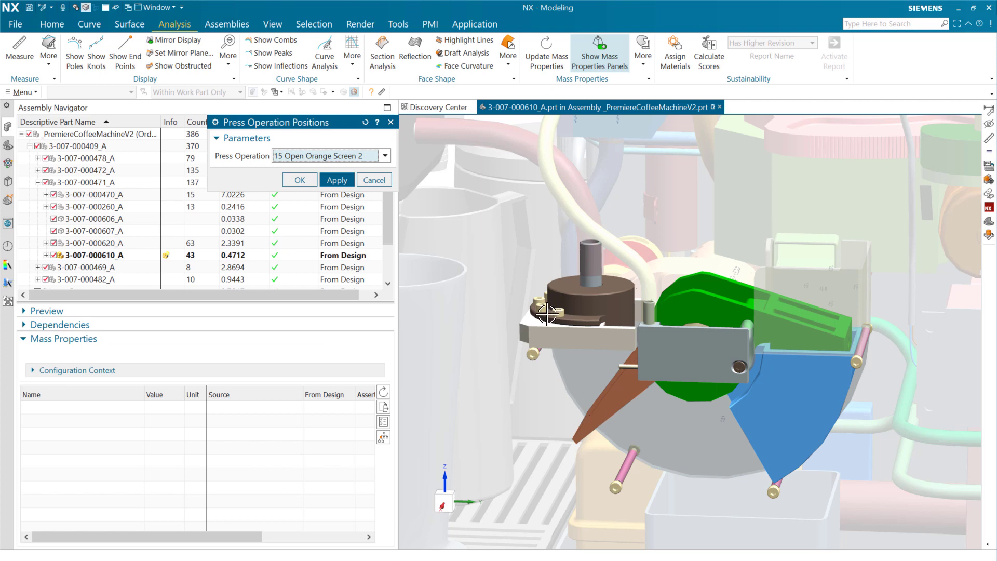
pyautogui.click(384, 155)
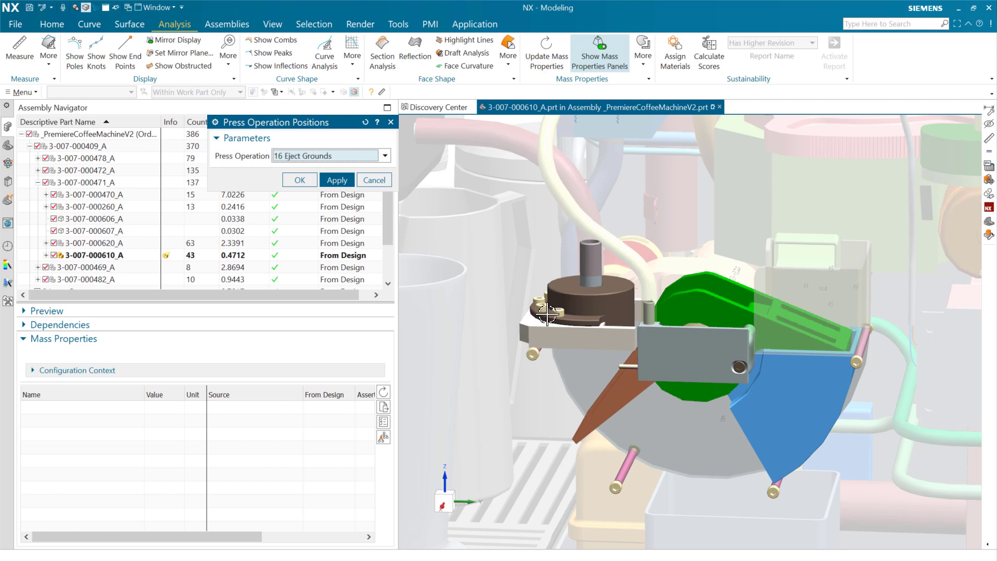
pyautogui.click(384, 156)
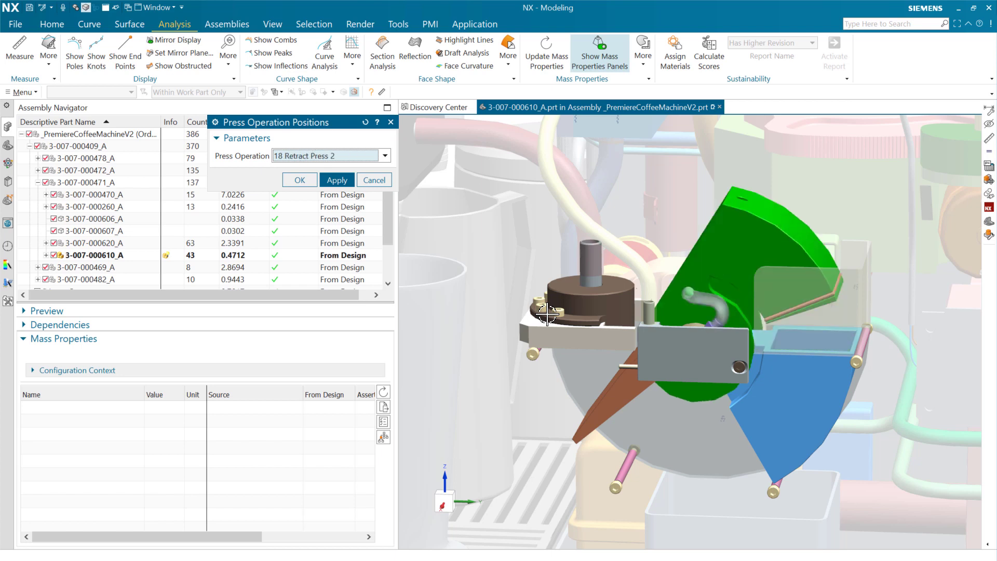
pyautogui.click(384, 156)
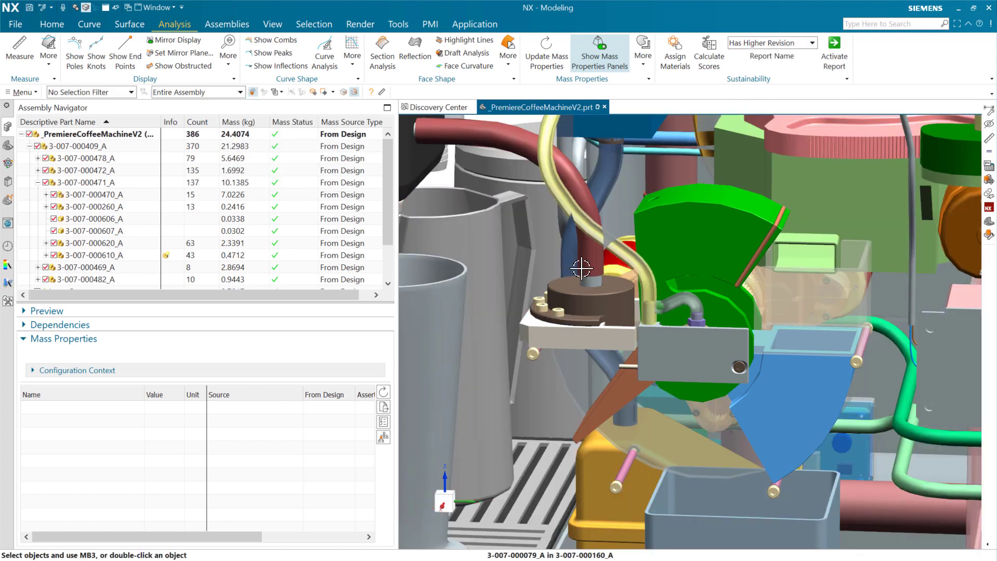
pyautogui.moveTo(580, 267); pyautogui.dragTo(705, 357)
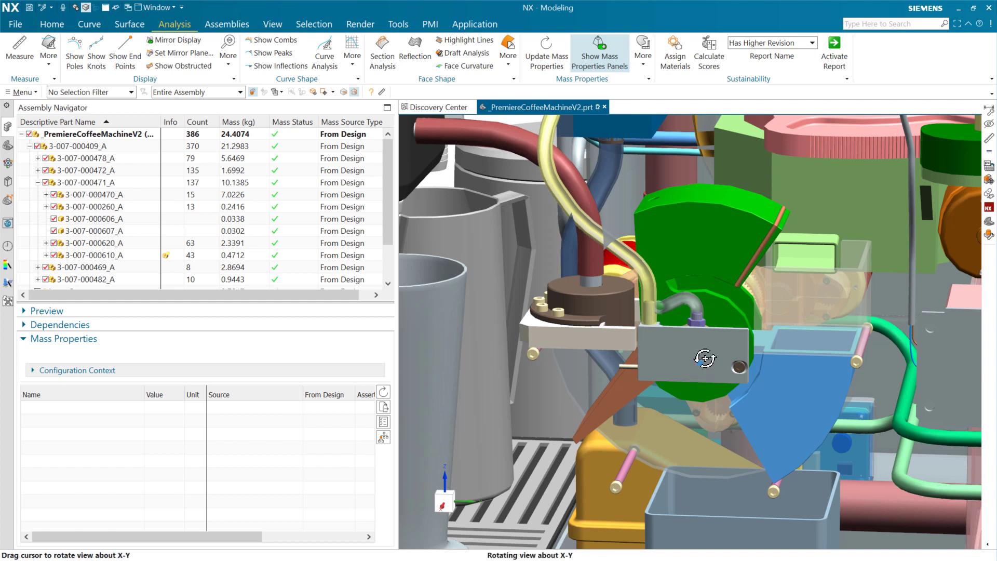
pyautogui.moveTo(704, 358); pyautogui.dragTo(731, 360)
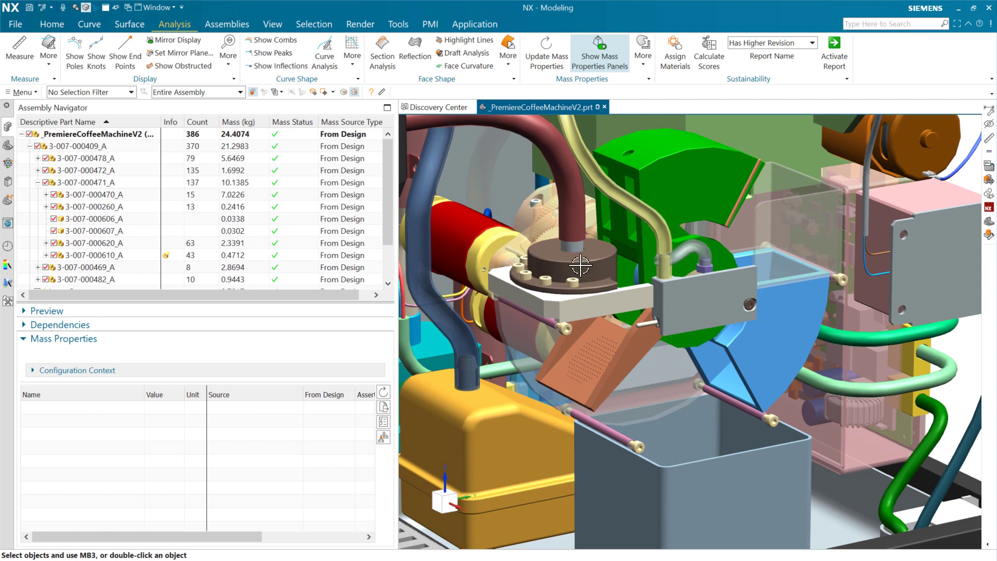
pyautogui.click(579, 264)
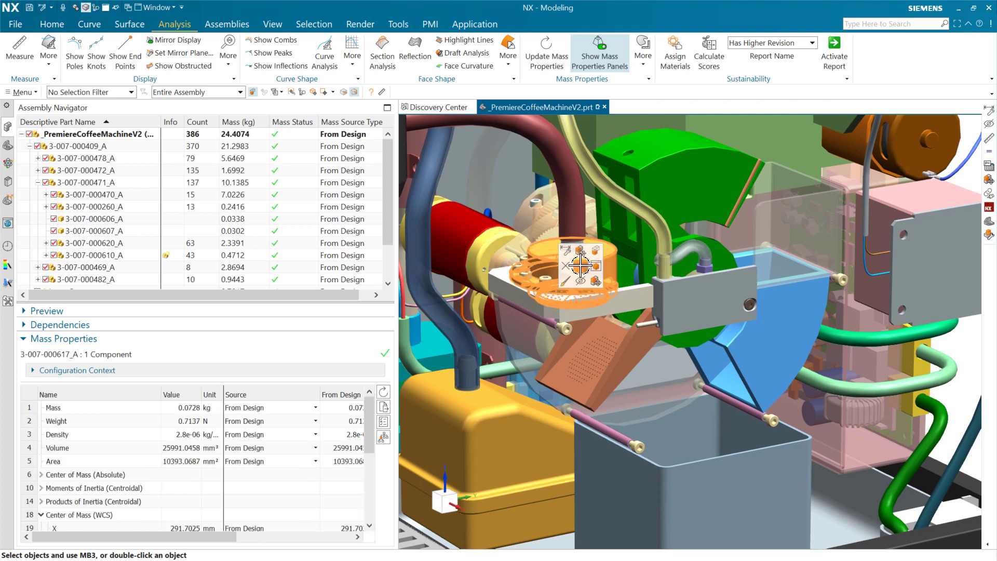
pyautogui.doubleClick(575, 254)
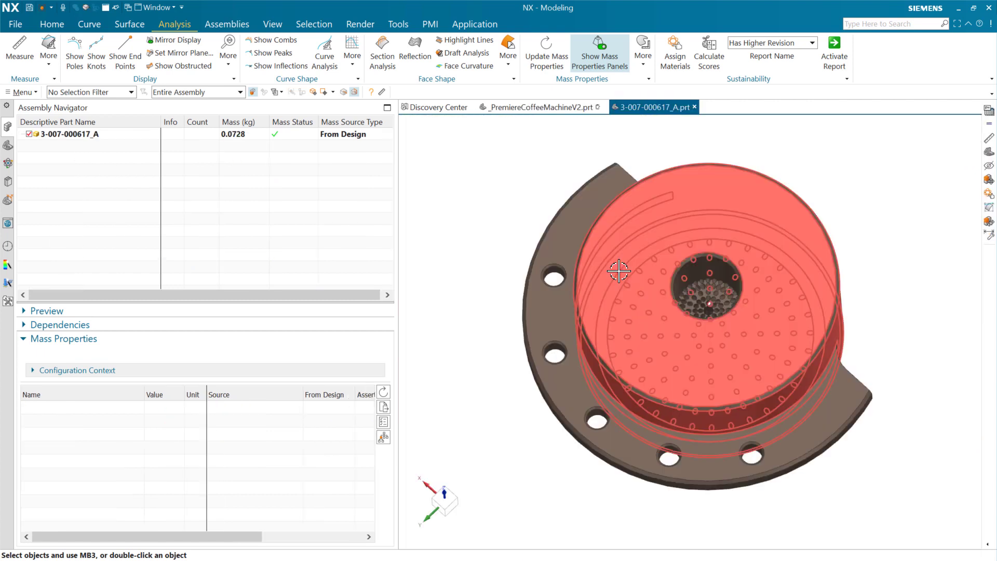
pyautogui.moveTo(618, 270); pyautogui.dragTo(559, 359)
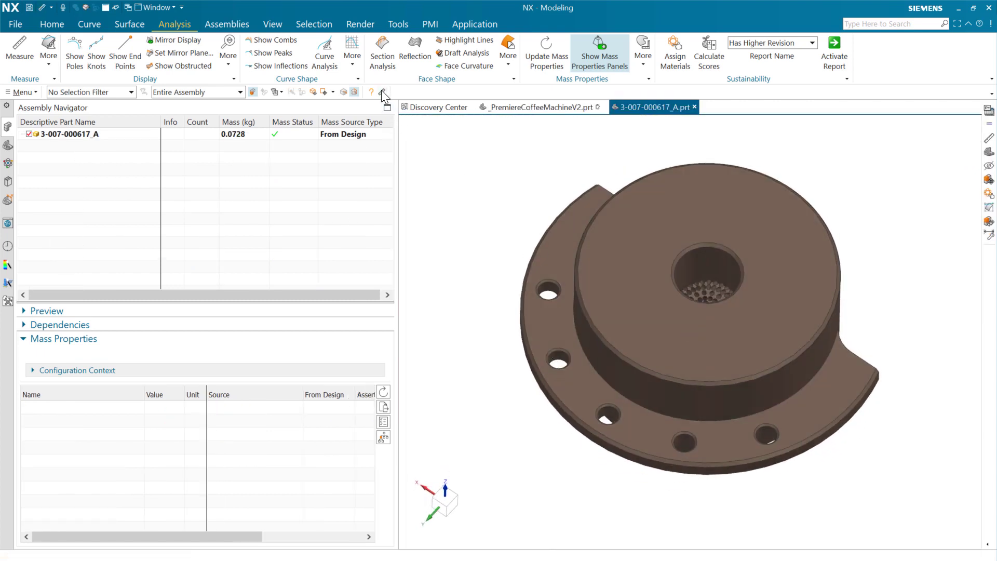
# Step: Open the Measure dialog from the Analysis menu on the disc part
pyautogui.click(19, 51)
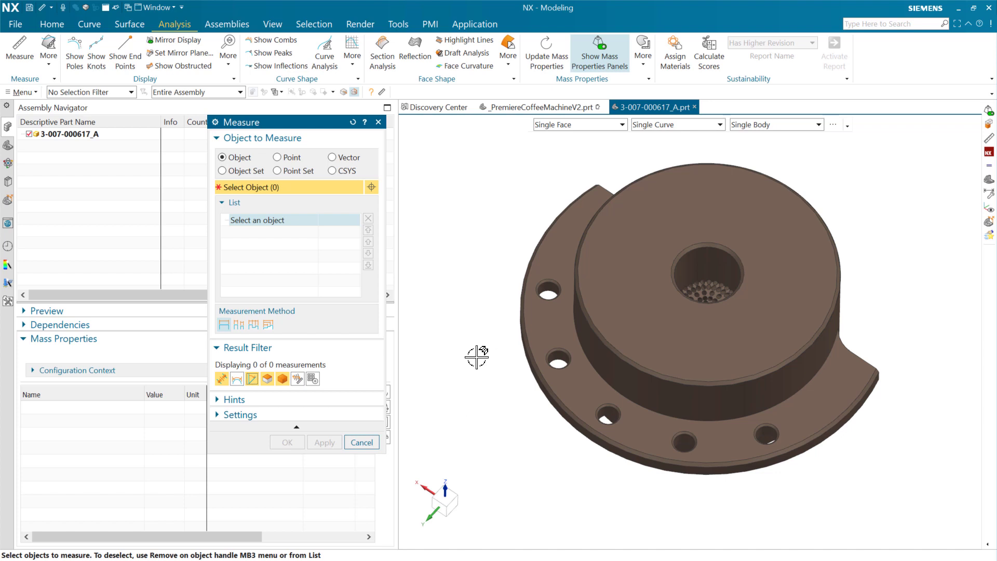
pyautogui.moveTo(480, 349)
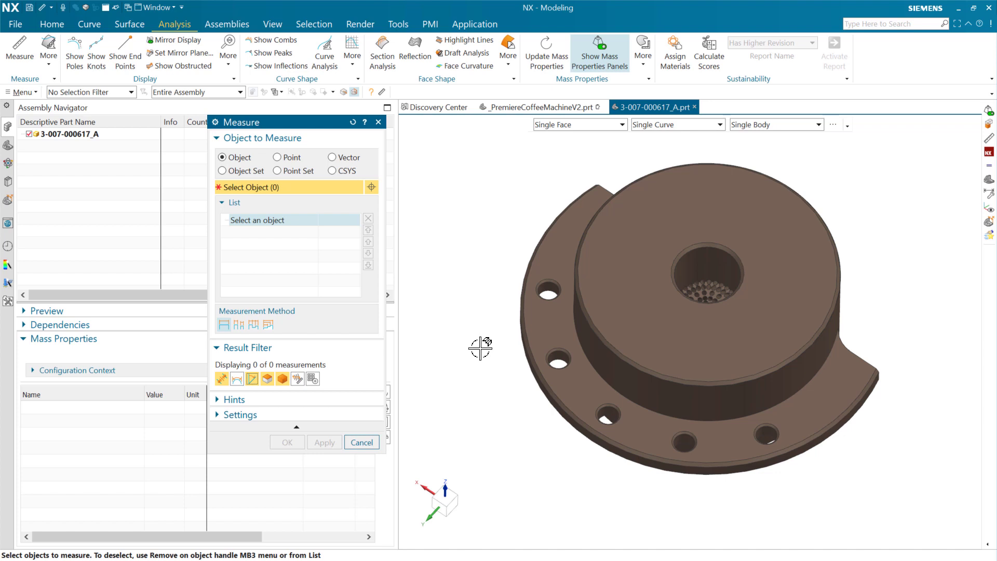
# Step: Pick three hole centres in Point mode, giving 12.4233 mm minimum distance and 45° angle
pyautogui.click(277, 157)
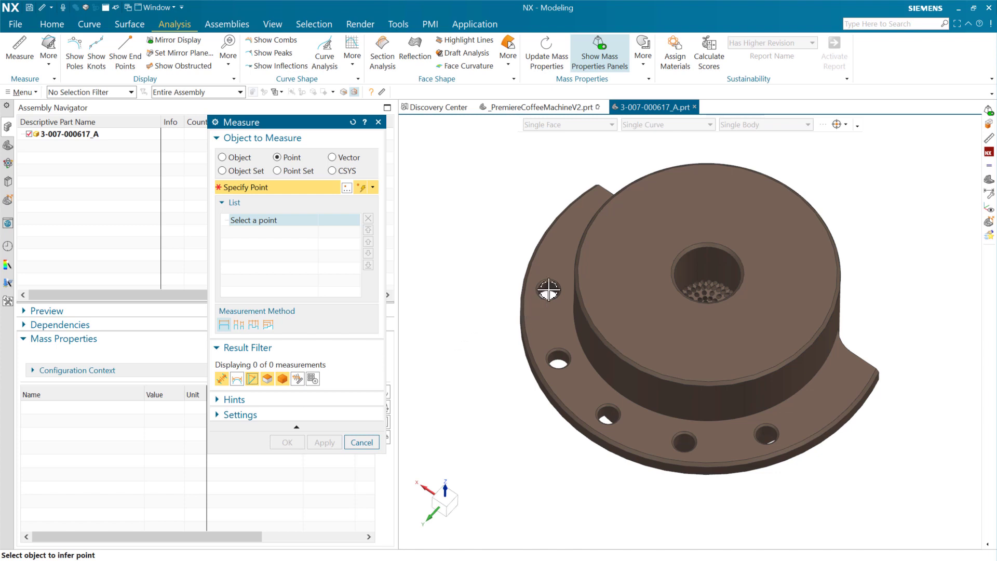
pyautogui.click(549, 291)
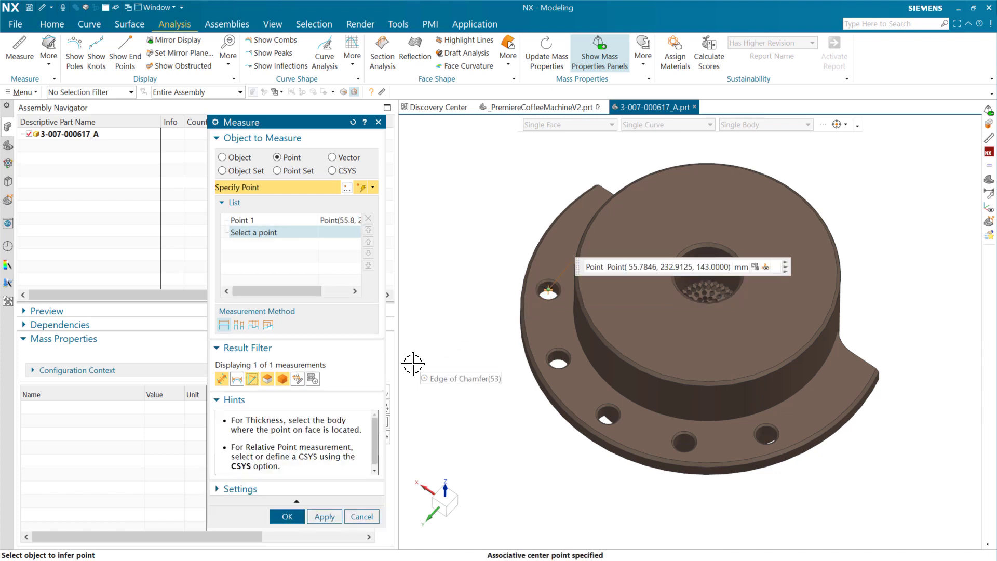
pyautogui.moveTo(448, 390)
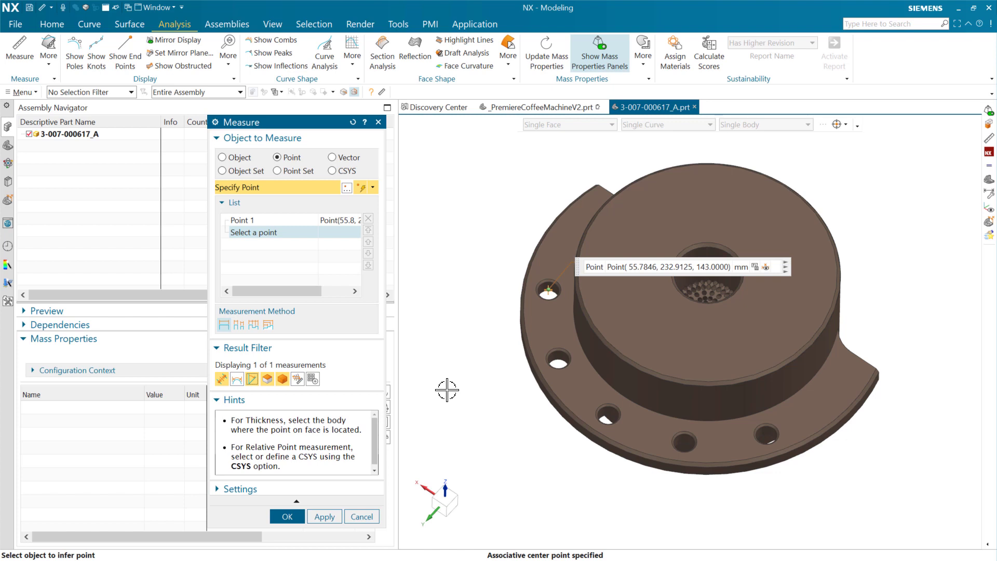
pyautogui.moveTo(615, 263)
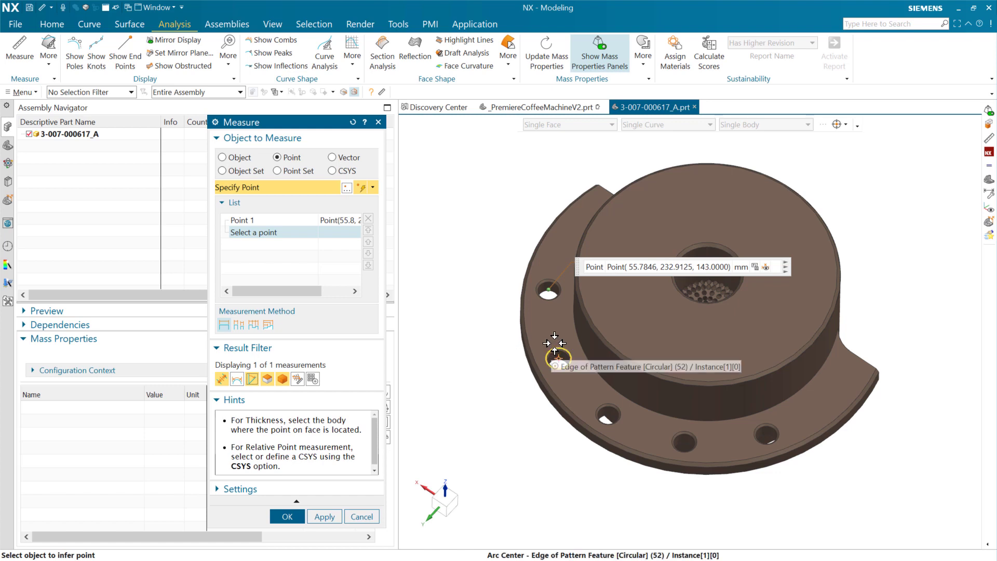
pyautogui.click(557, 356)
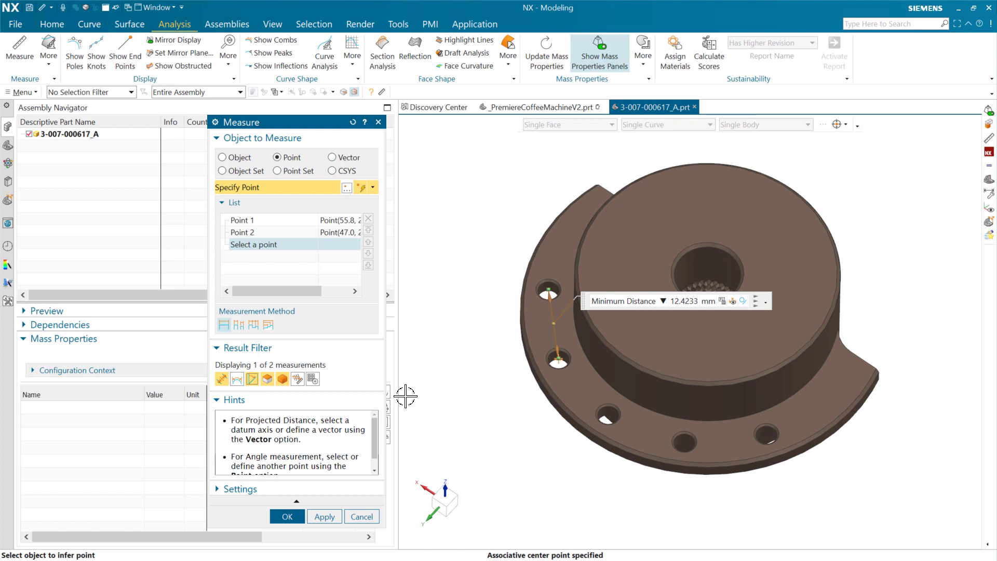
pyautogui.moveTo(450, 403)
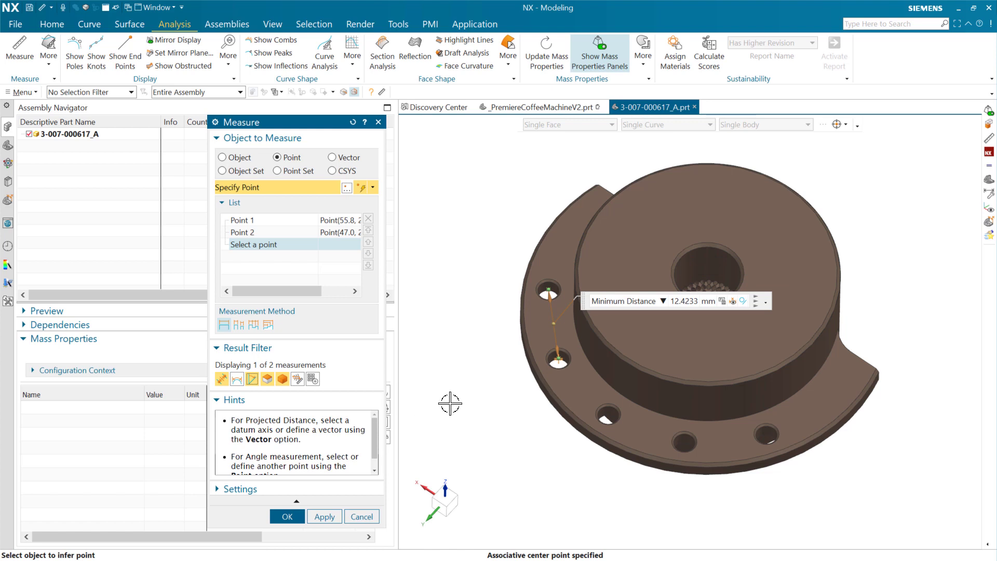
pyautogui.moveTo(446, 407)
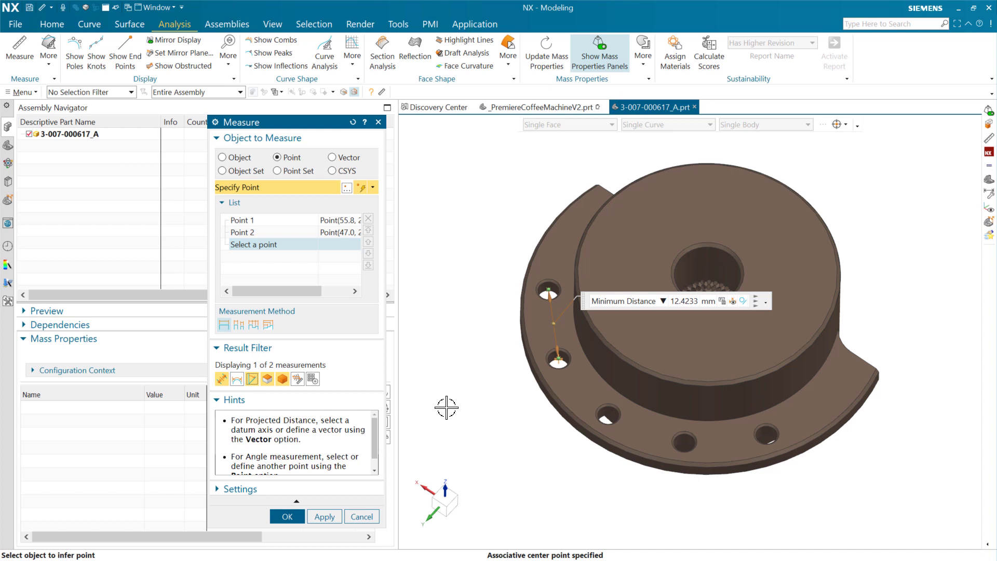
pyautogui.moveTo(440, 420)
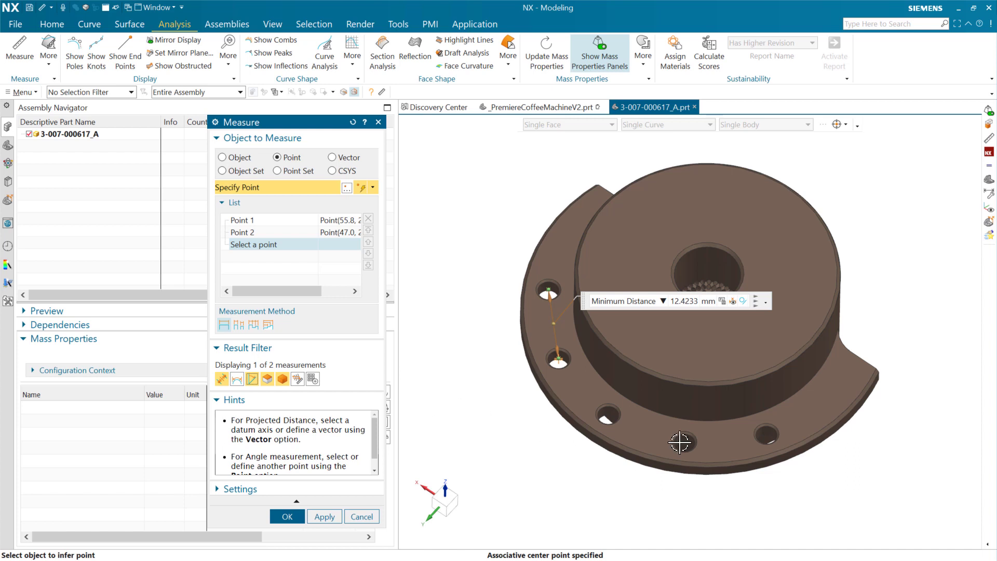
pyautogui.moveTo(770, 436)
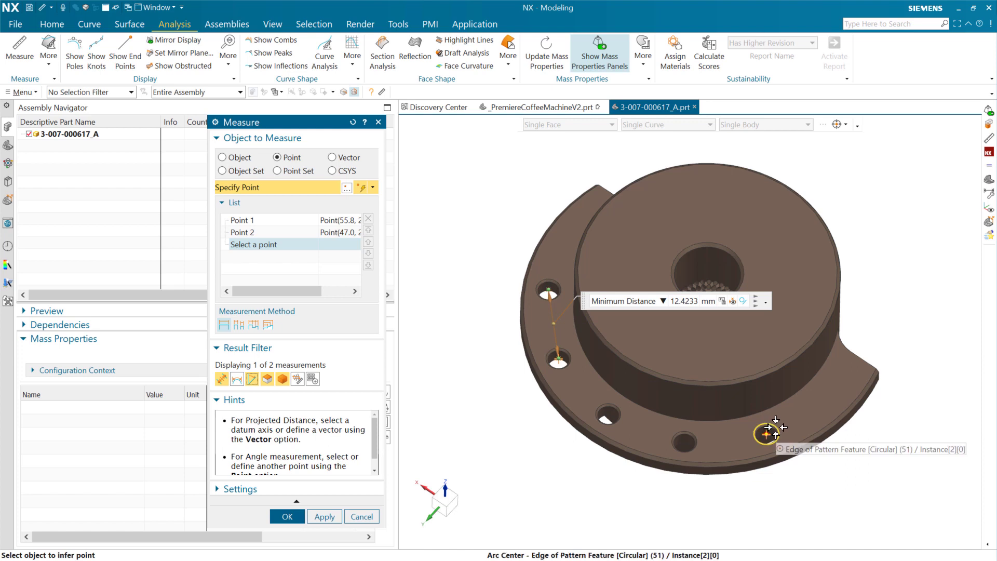
pyautogui.click(767, 434)
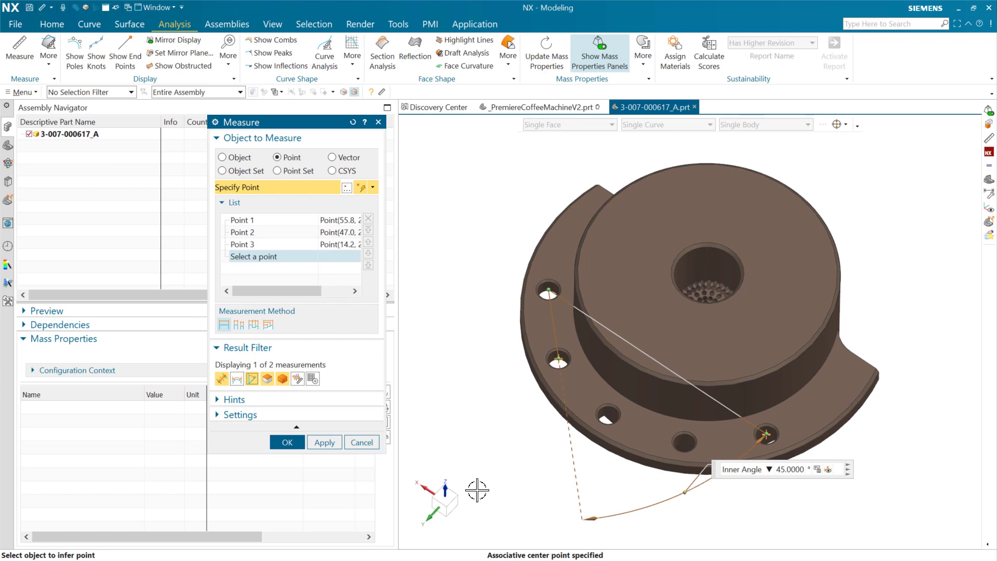
pyautogui.moveTo(474, 447)
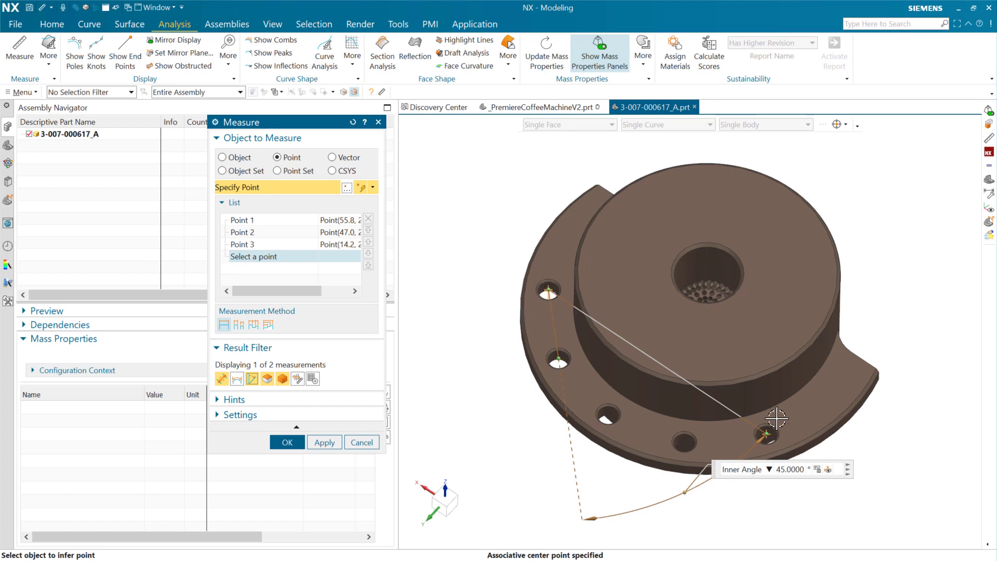
pyautogui.moveTo(490, 435)
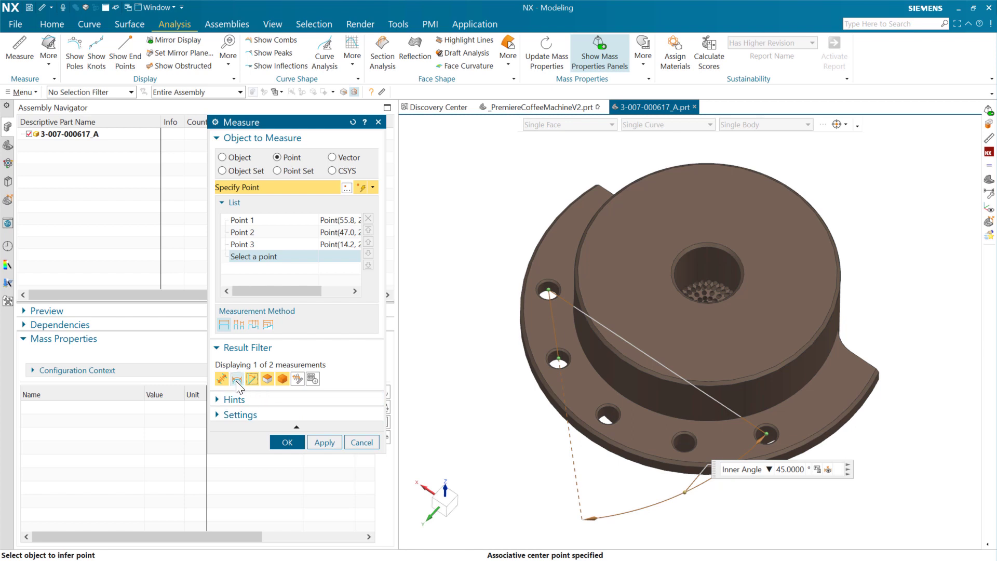
pyautogui.moveTo(238, 379)
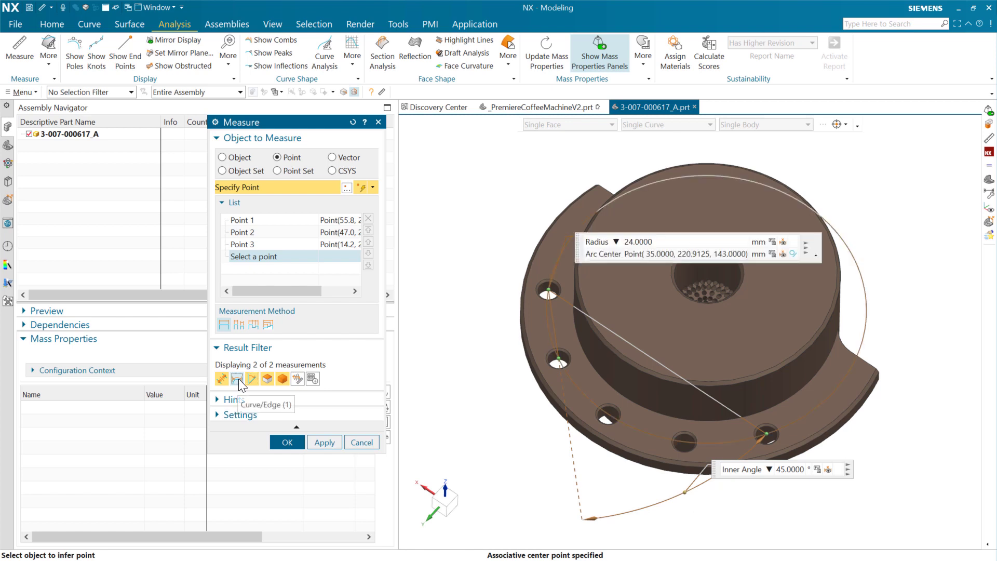
# Step: Enable the Curve/Edge filter and report the hole circle as a 48 mm diameter
pyautogui.click(237, 379)
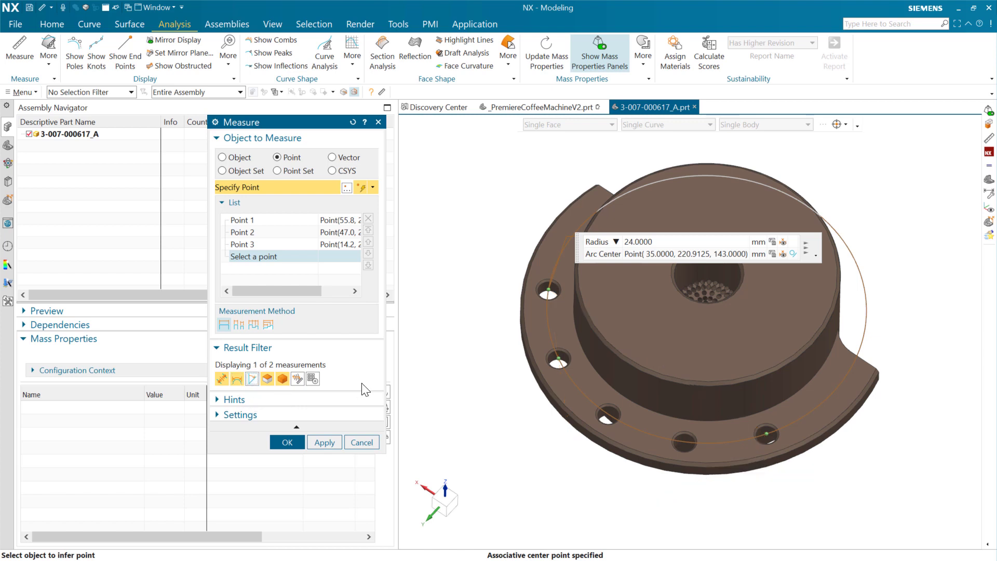
pyautogui.moveTo(480, 379)
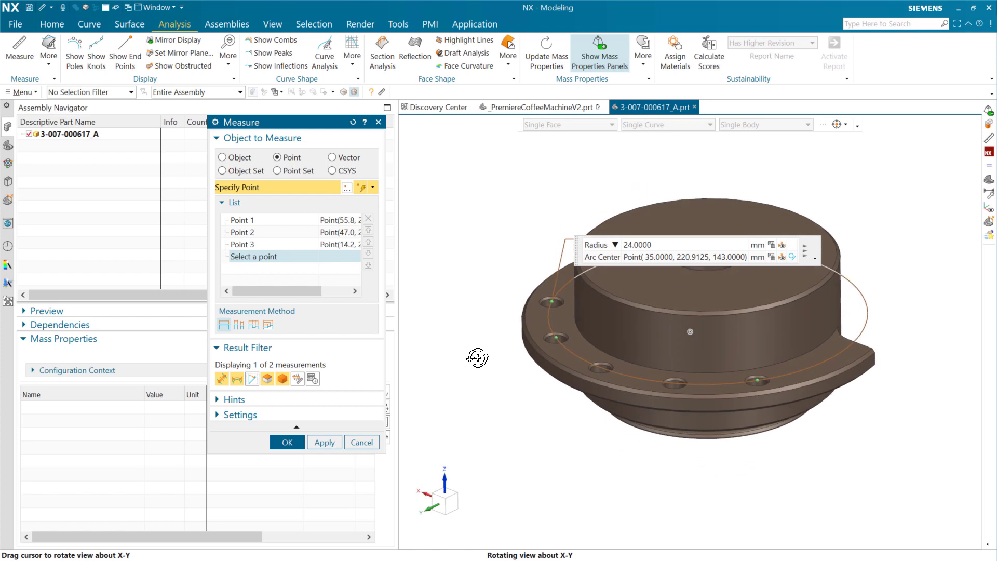
pyautogui.moveTo(476, 358); pyautogui.dragTo(569, 249)
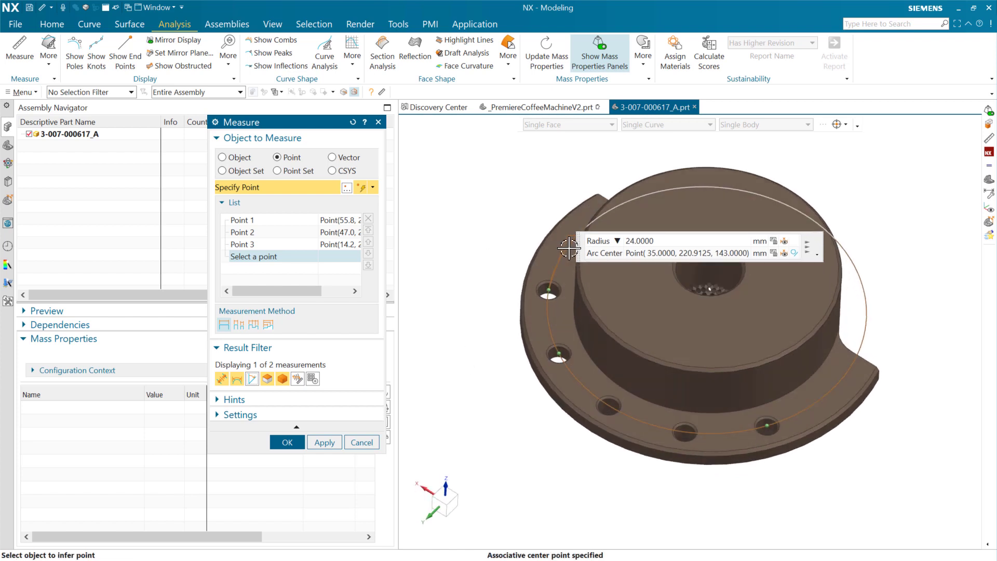
pyautogui.click(617, 241)
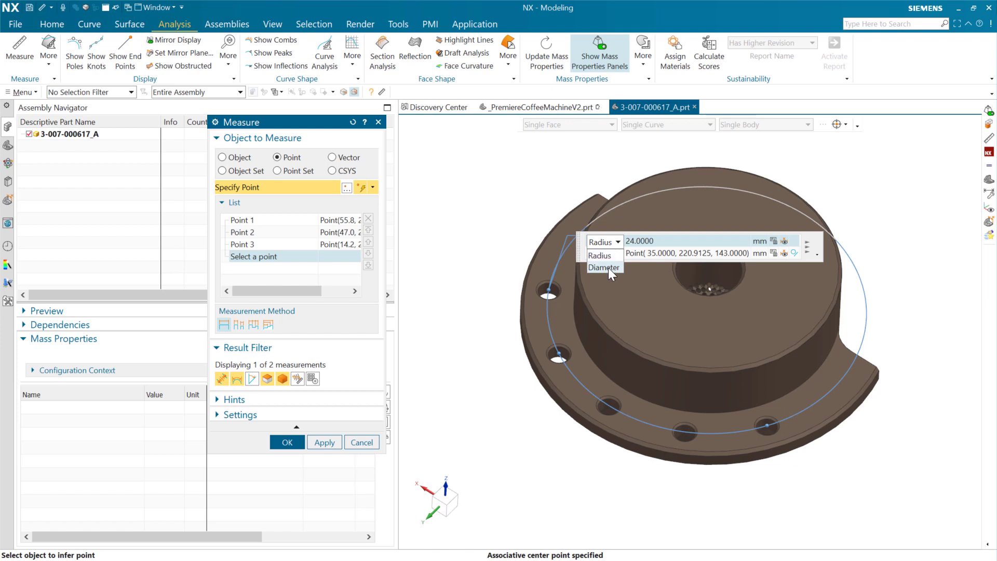
pyautogui.click(603, 267)
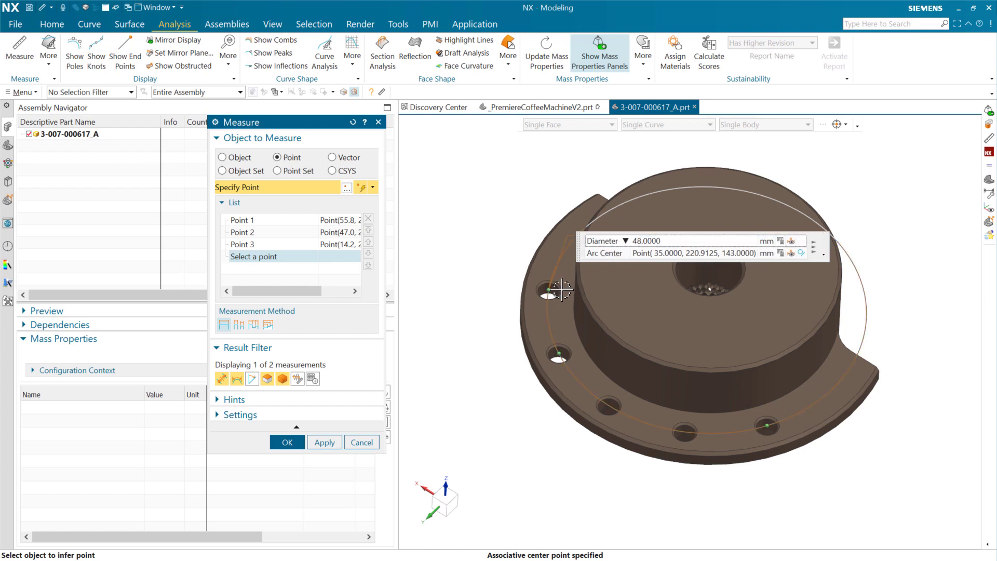
pyautogui.moveTo(512, 301)
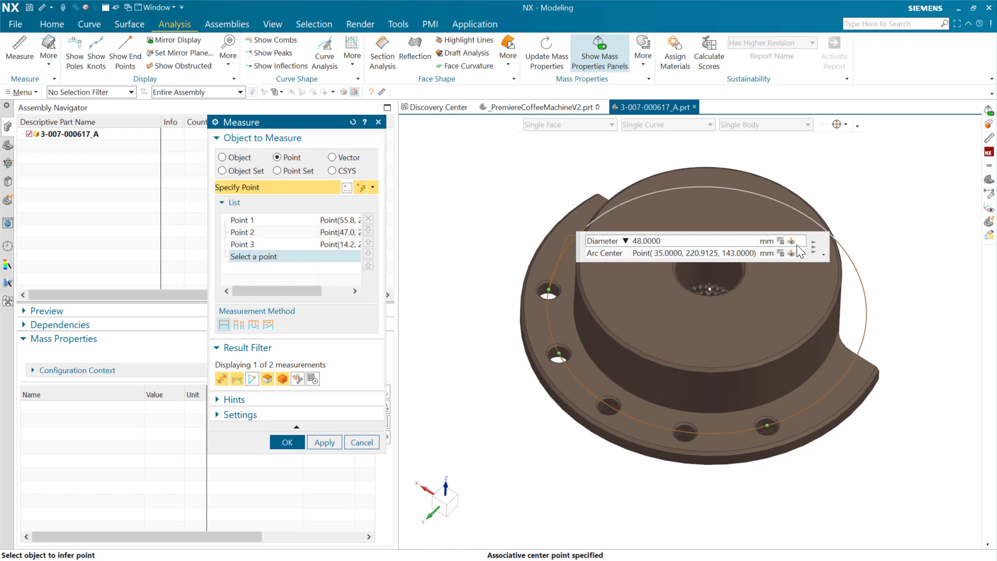
pyautogui.moveTo(802, 255)
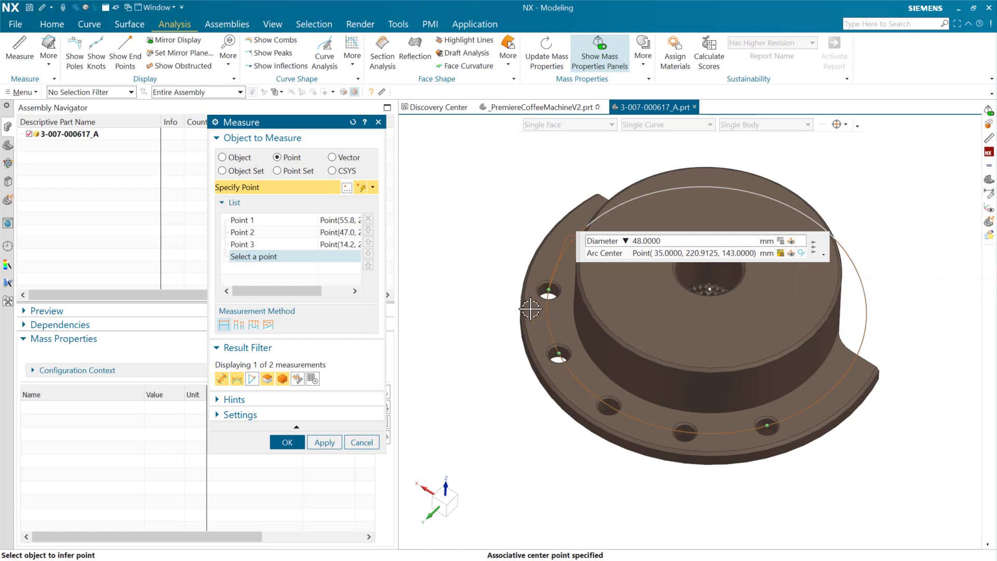
pyautogui.moveTo(470, 339)
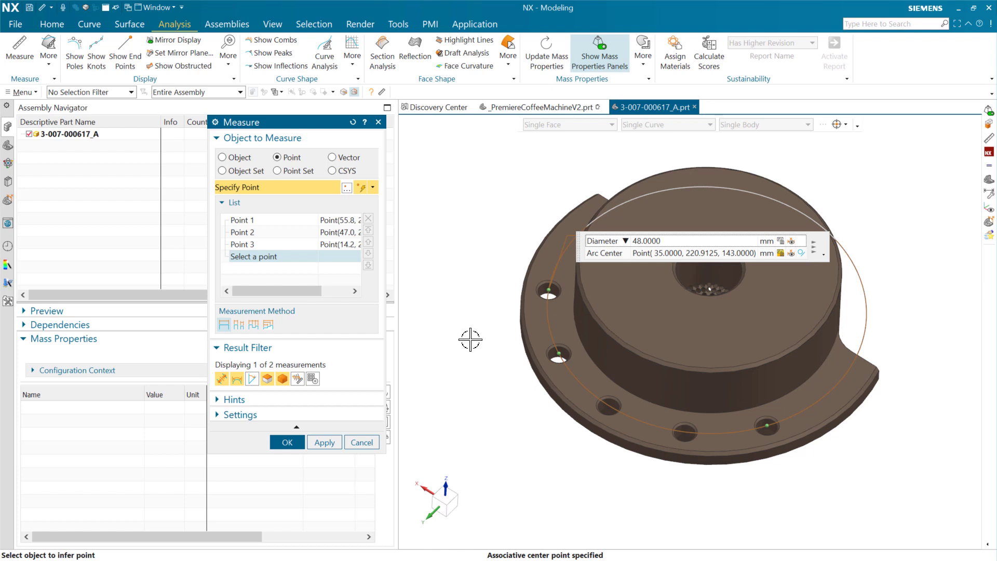
# Step: Cancel the disc measurement without keeping it
pyautogui.click(286, 442)
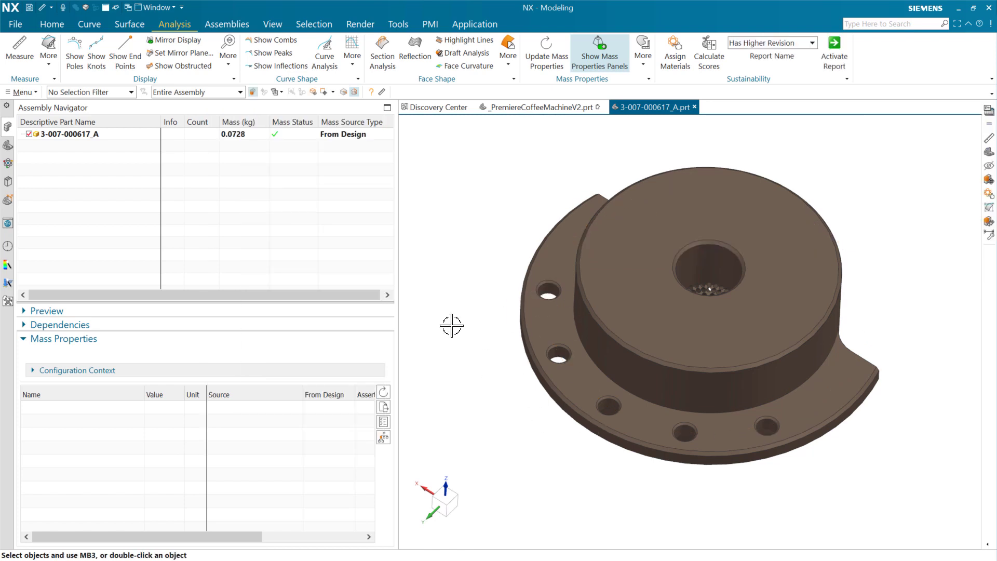
pyautogui.moveTo(520, 299)
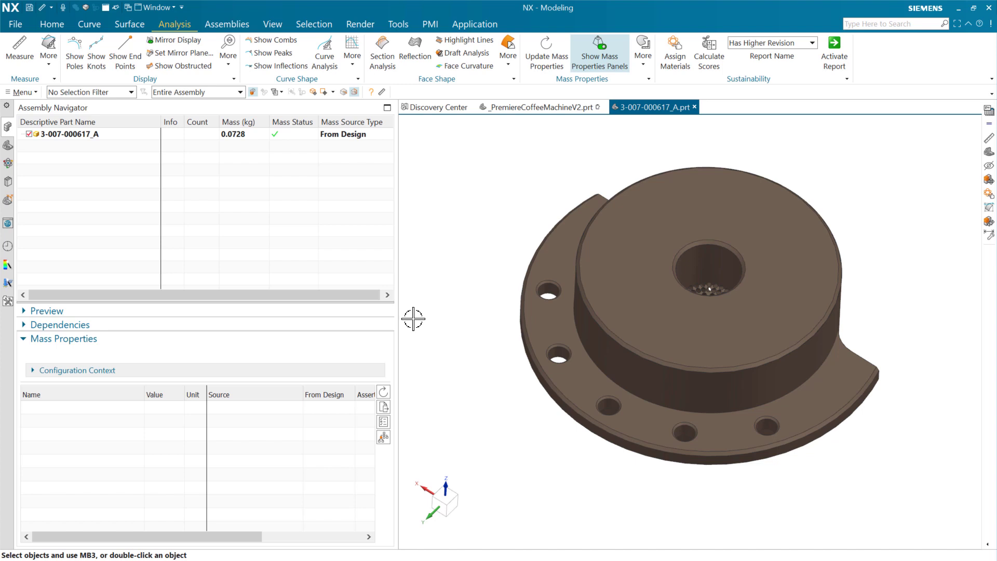
pyautogui.moveTo(405, 326)
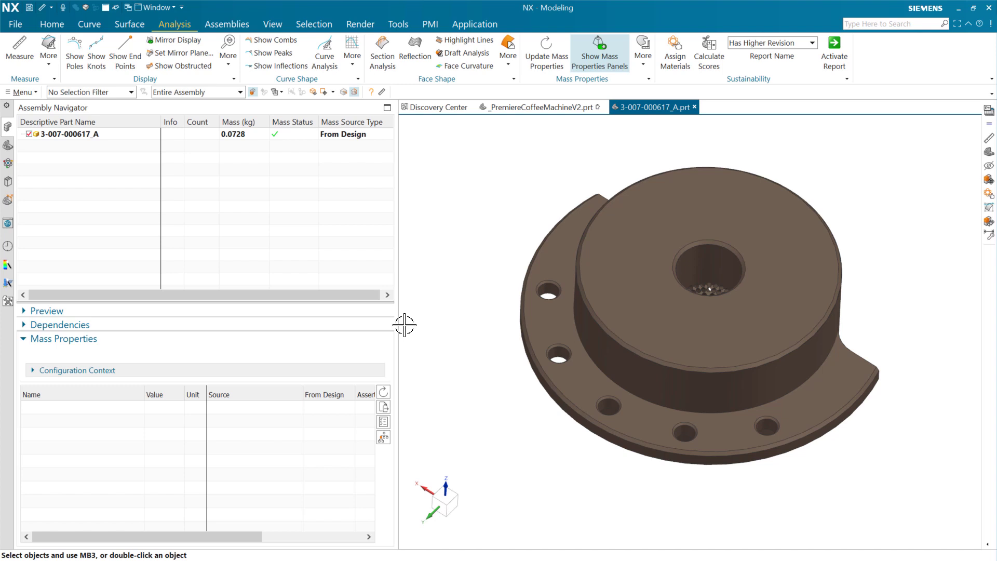
pyautogui.moveTo(405, 325)
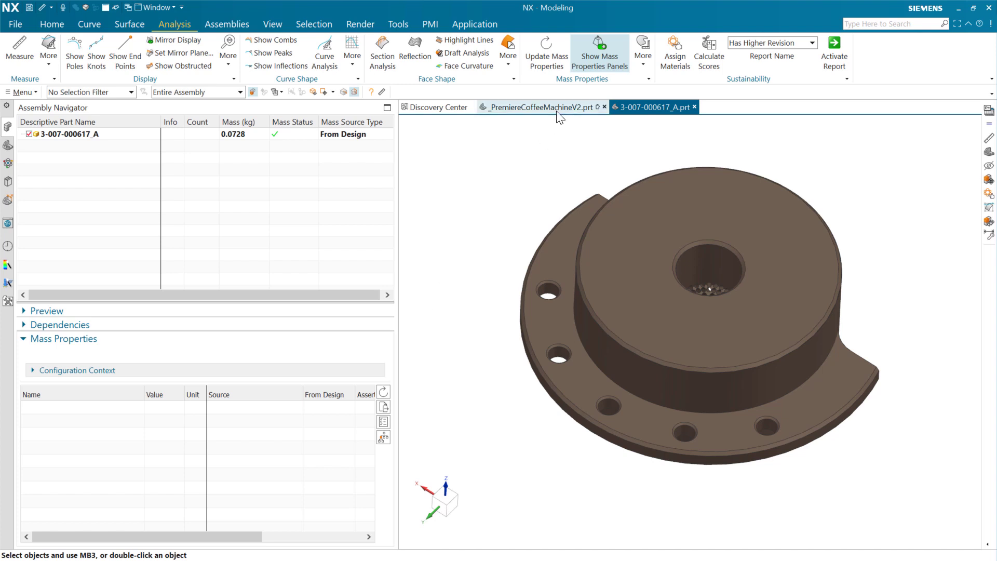
# Step: Switch to the _PremiereCoffeeMachineV2.prt assembly tab
pyautogui.click(538, 107)
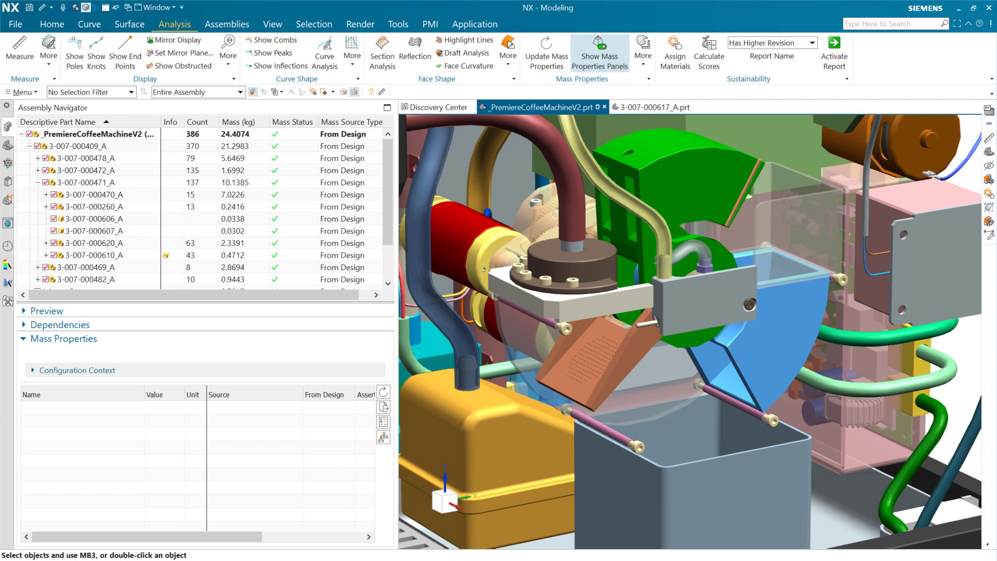
pyautogui.moveTo(764, 5)
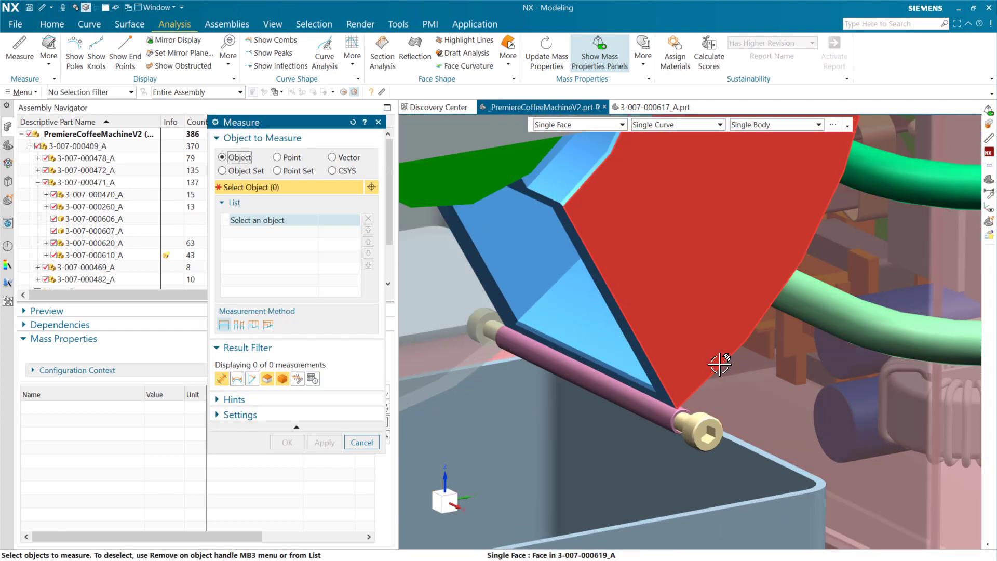
pyautogui.moveTo(726, 354)
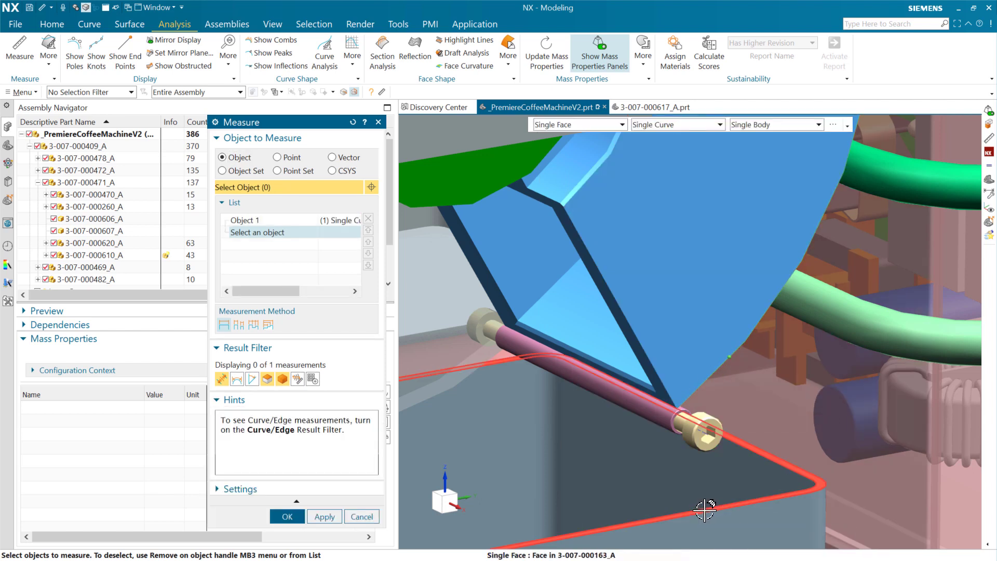
pyautogui.click(665, 407)
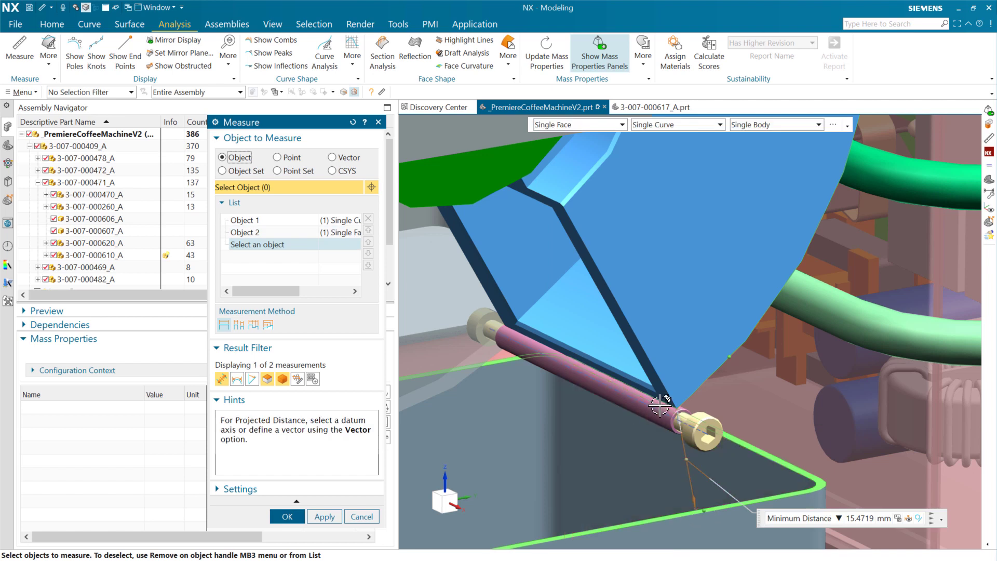
pyautogui.moveTo(664, 407); pyautogui.dragTo(676, 385)
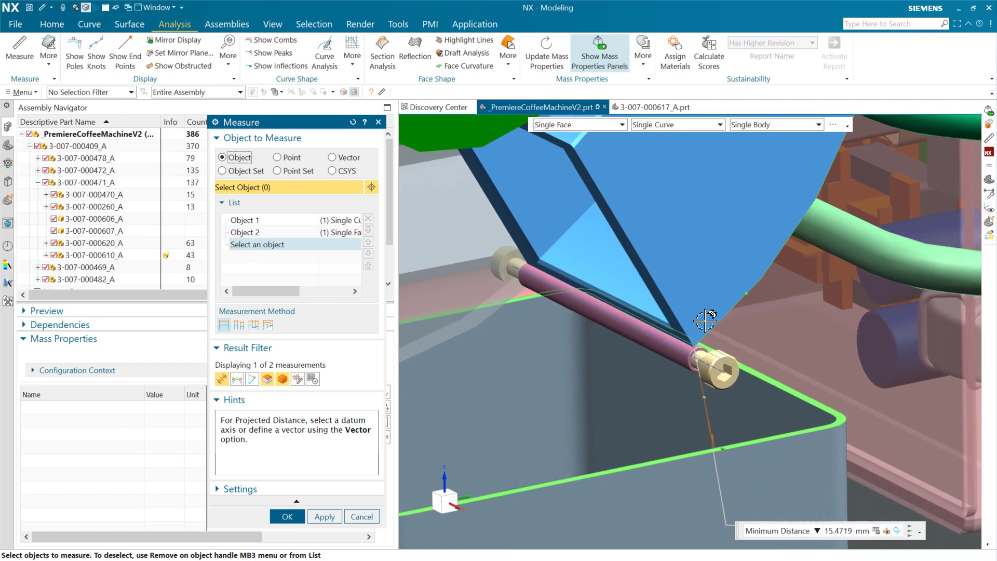
pyautogui.moveTo(705, 320); pyautogui.dragTo(730, 317)
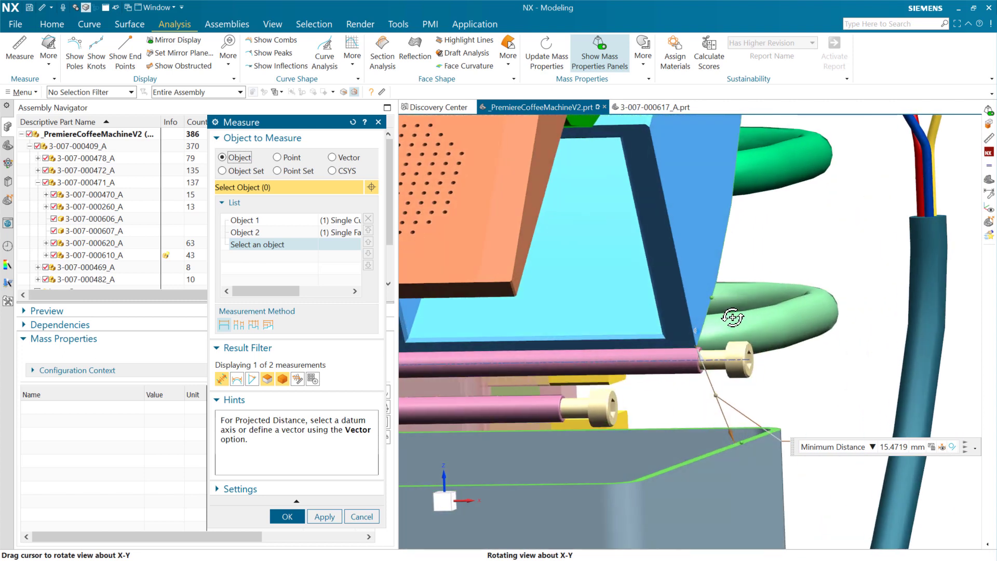
pyautogui.moveTo(732, 317); pyautogui.dragTo(688, 321)
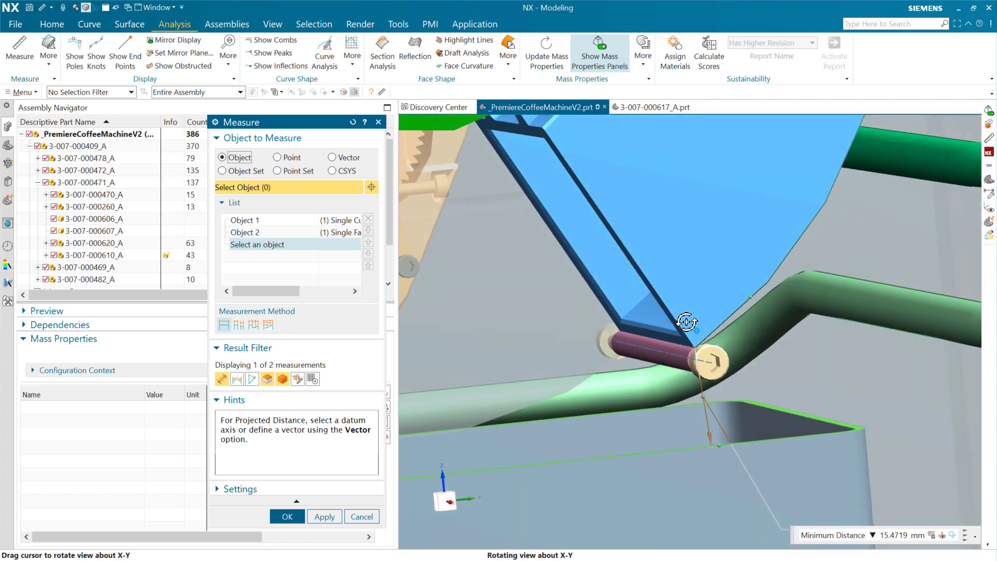
pyautogui.moveTo(686, 323); pyautogui.dragTo(719, 296)
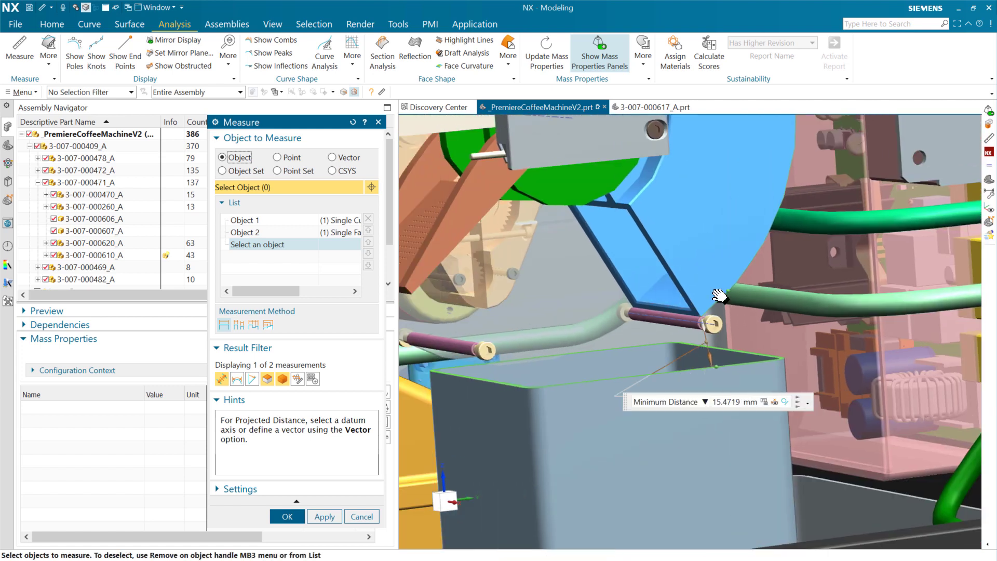
pyautogui.moveTo(719, 296); pyautogui.dragTo(757, 290)
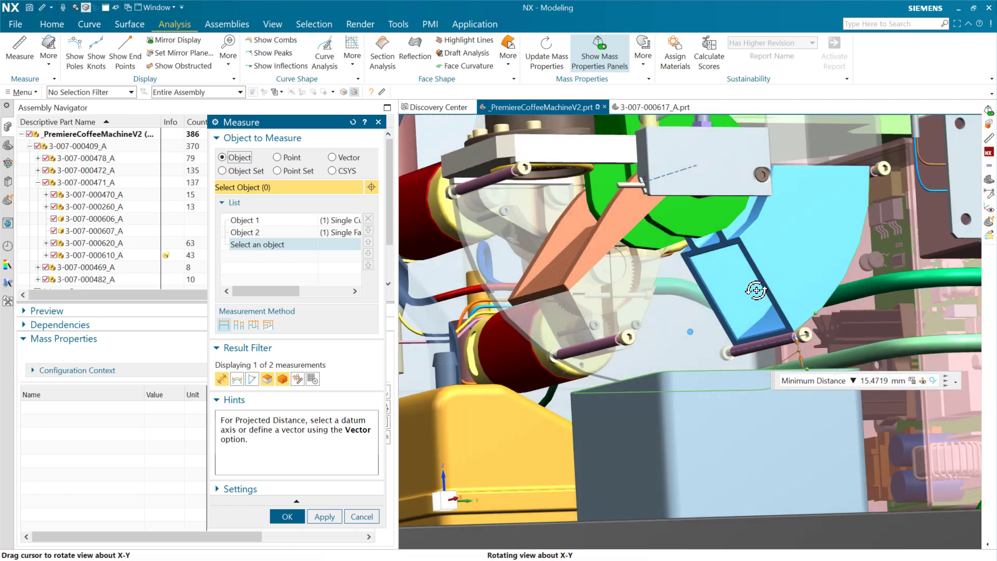
pyautogui.moveTo(757, 289); pyautogui.dragTo(680, 327)
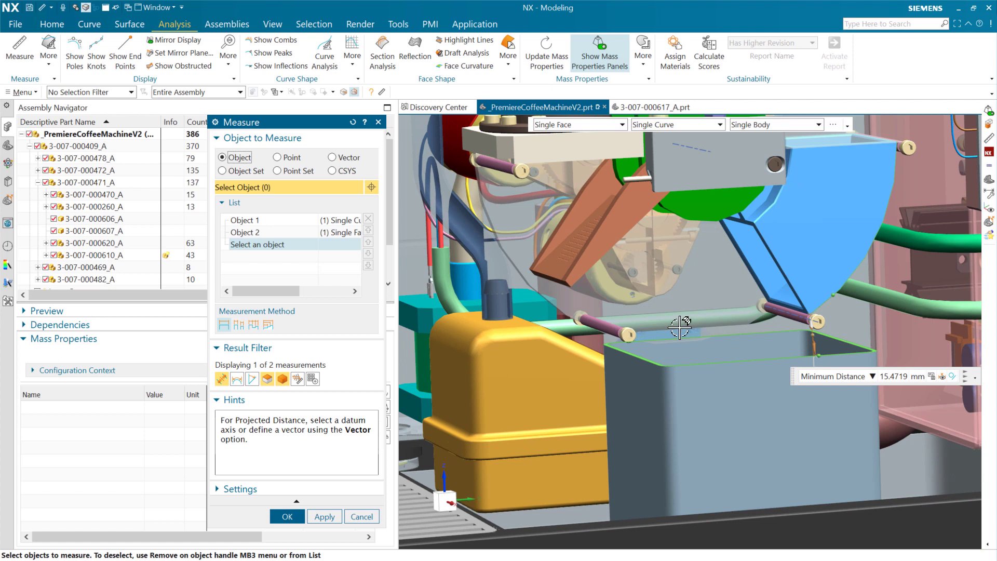
pyautogui.moveTo(774, 367)
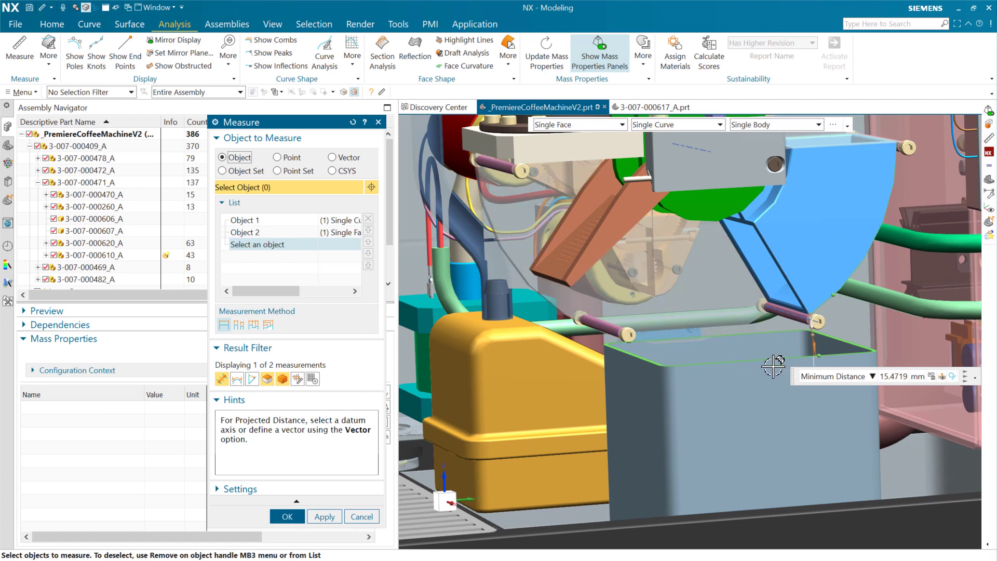
pyautogui.moveTo(459, 388)
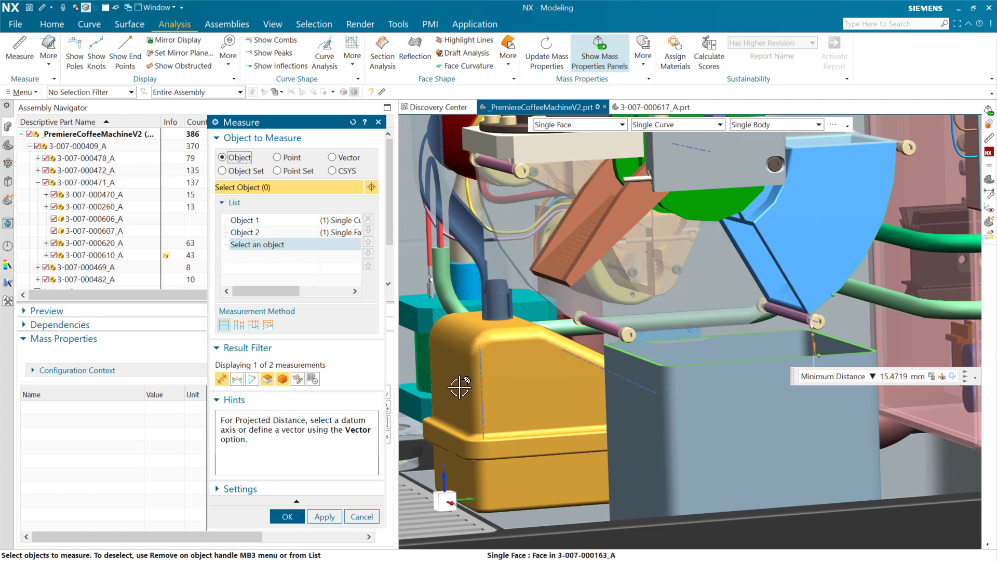
pyautogui.moveTo(459, 389)
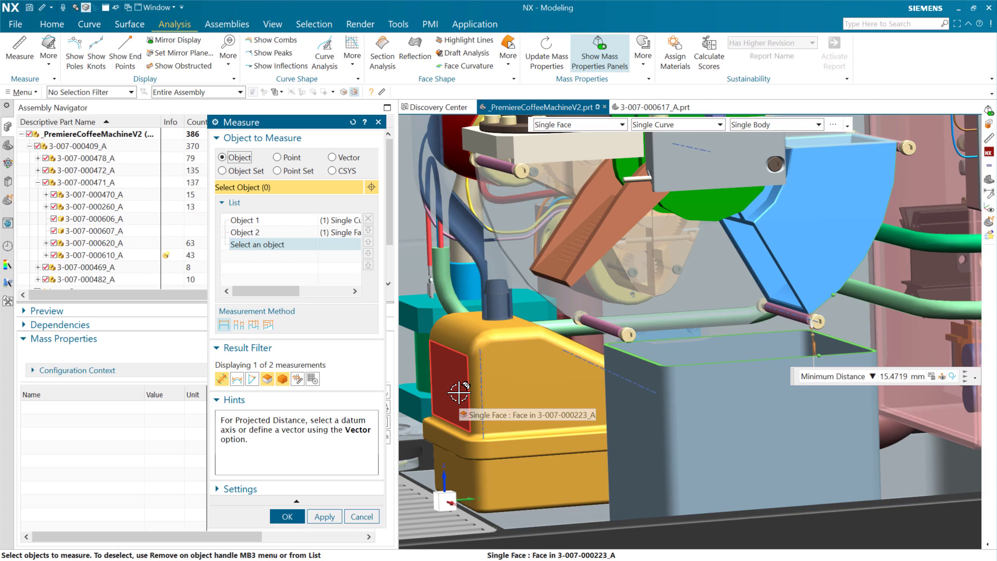
pyautogui.moveTo(607, 381)
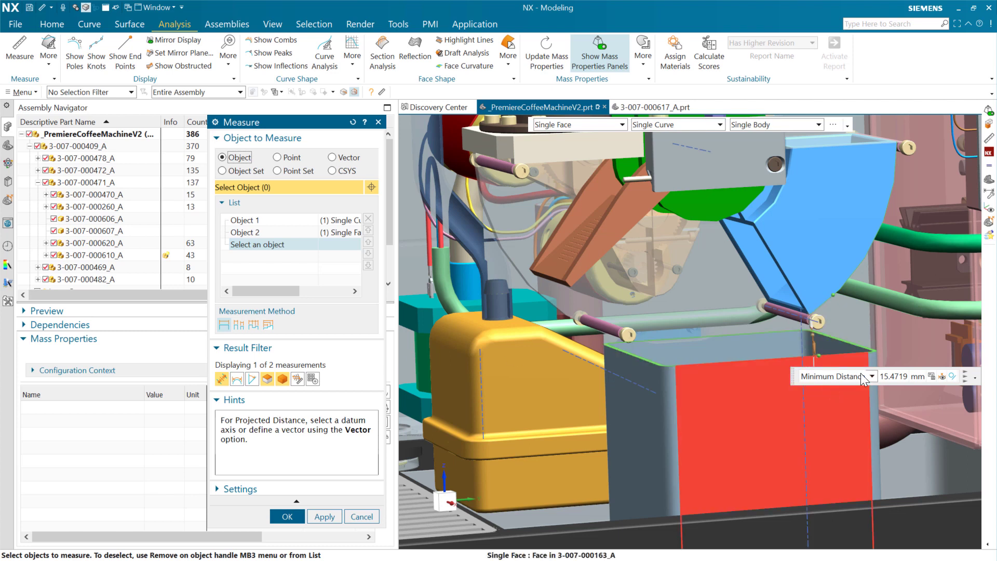
# Step: Set the rim distance type to Minimum Perpendicular to Arc Extension, reading 4.9816 mm
pyautogui.click(871, 376)
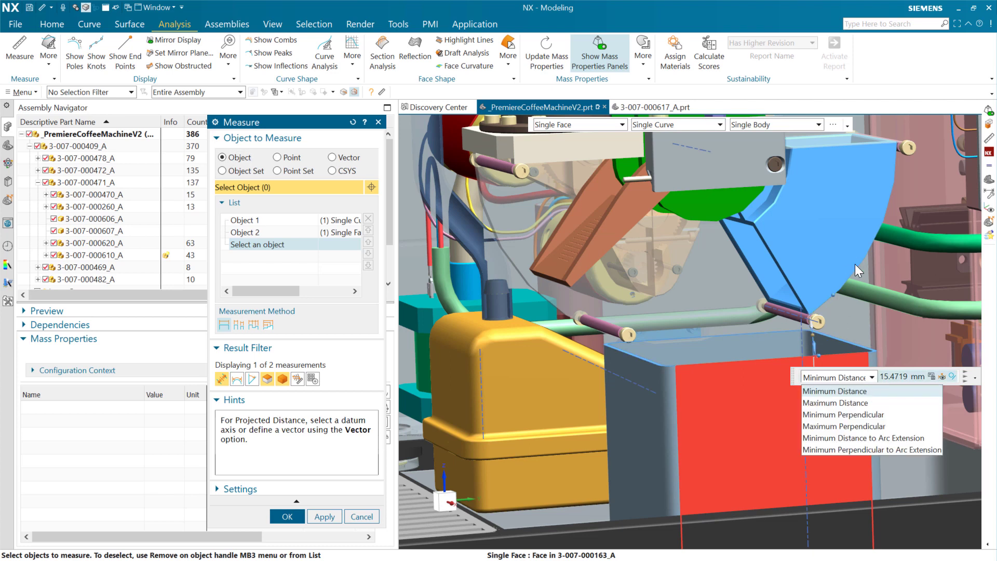
pyautogui.moveTo(816, 320)
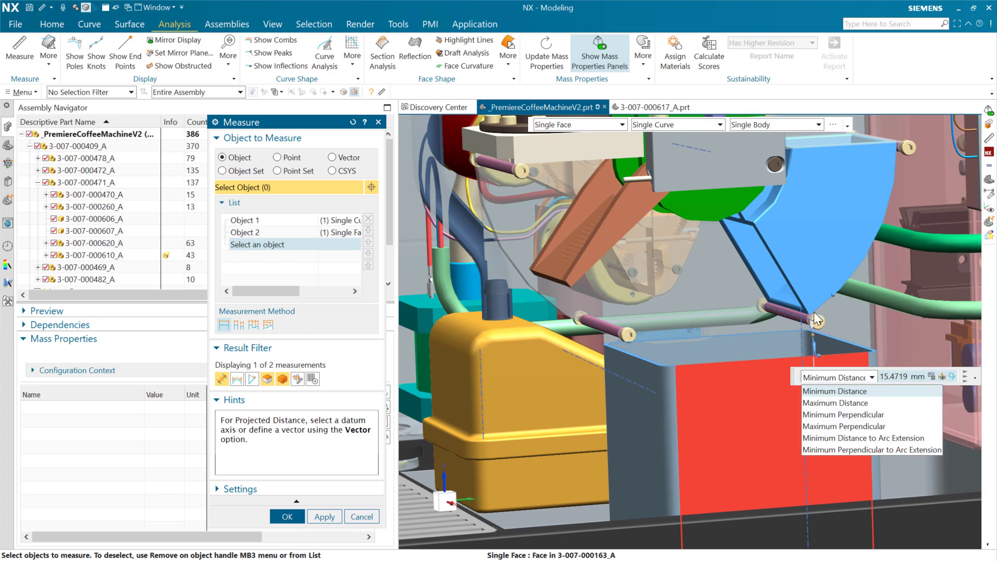
pyautogui.moveTo(841, 437)
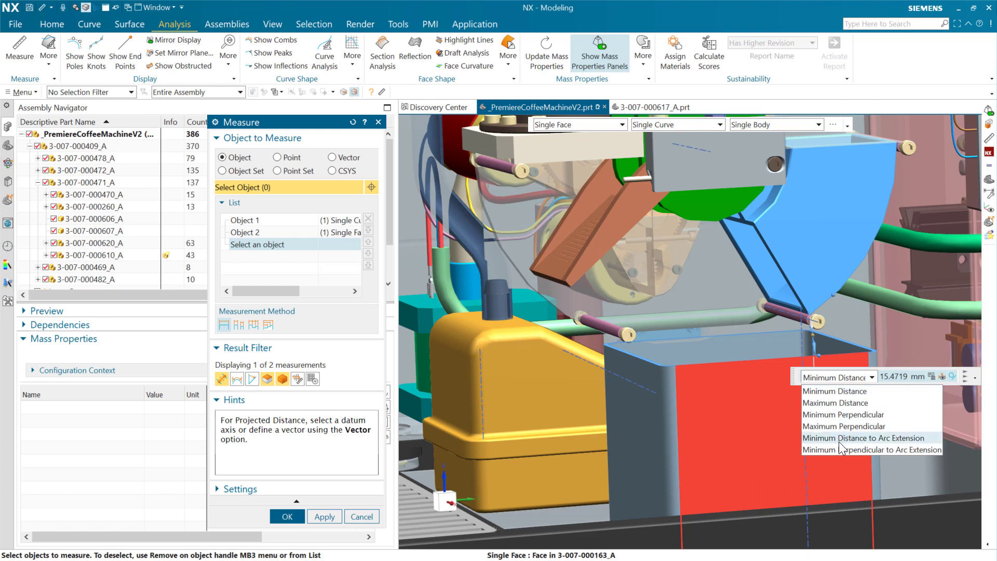
pyautogui.moveTo(847, 444)
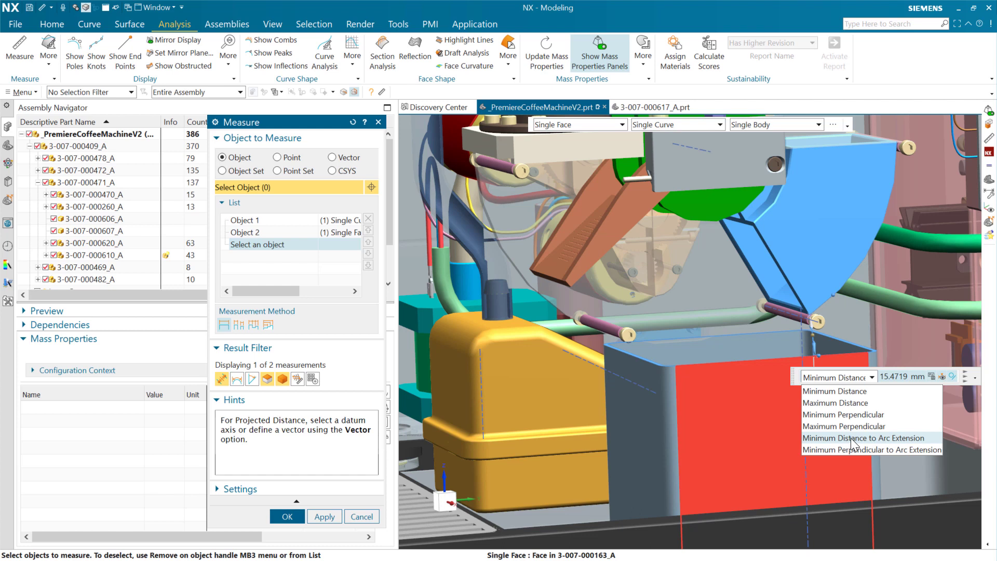
pyautogui.click(863, 437)
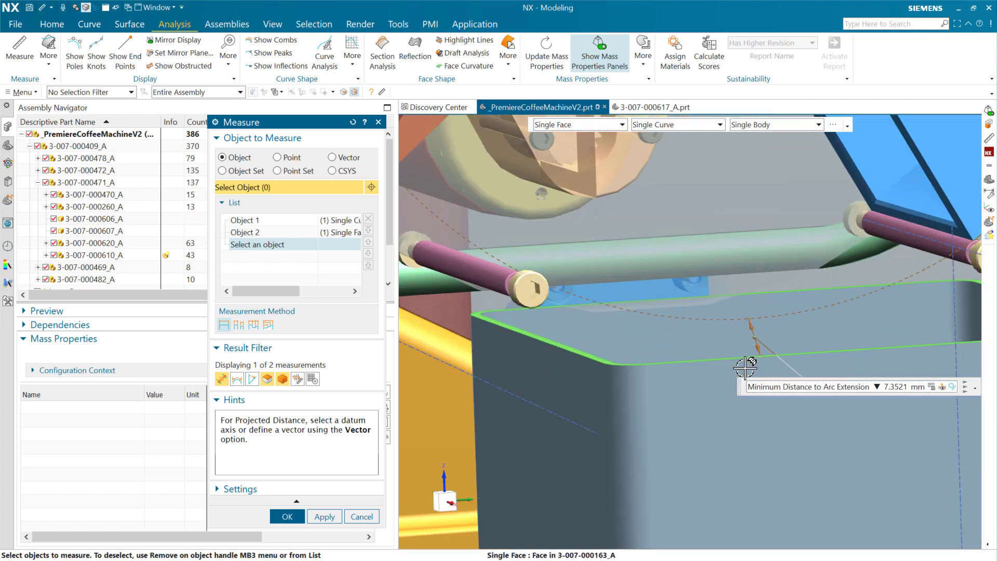
pyautogui.moveTo(744, 368); pyautogui.dragTo(769, 370)
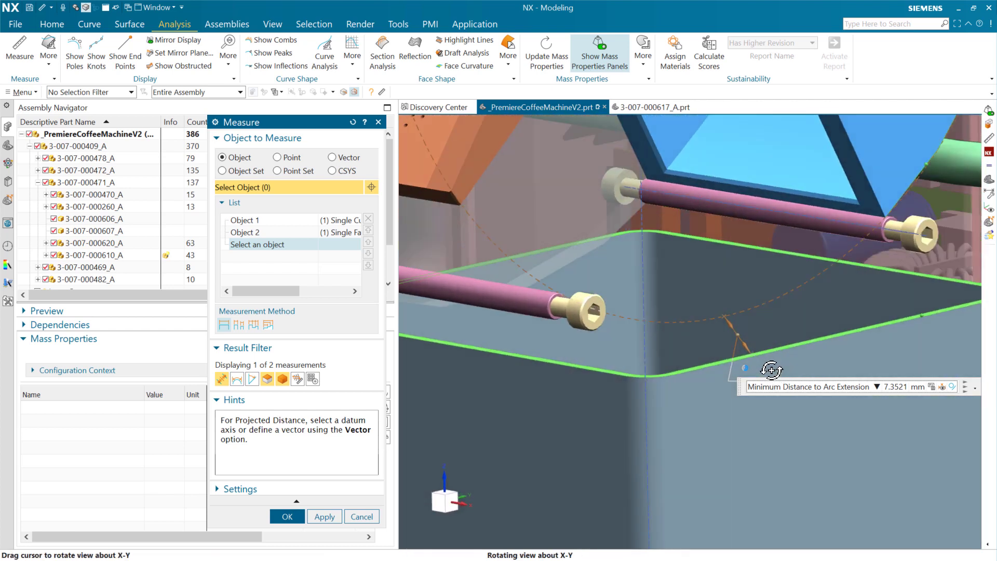
pyautogui.moveTo(769, 368); pyautogui.dragTo(883, 175)
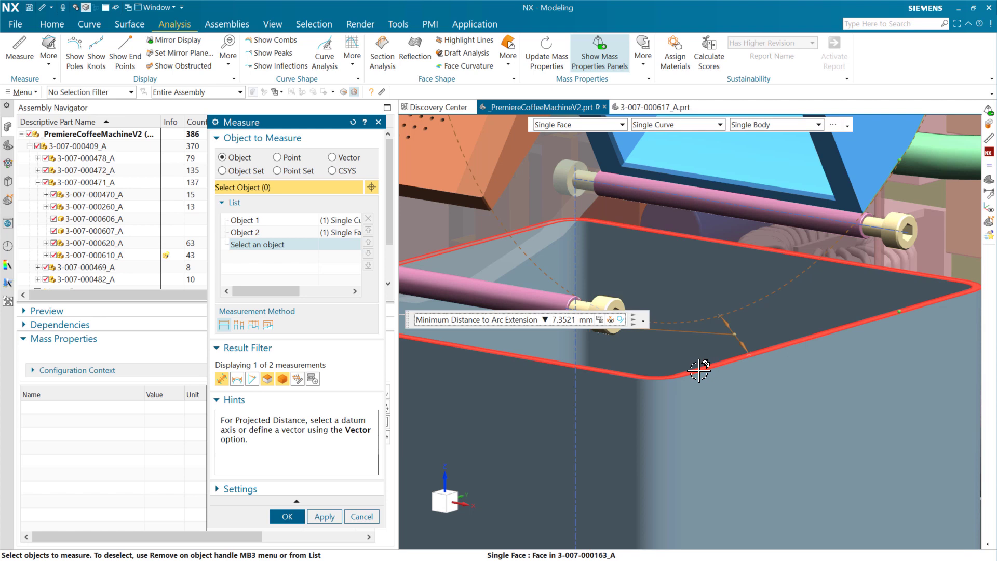
pyautogui.moveTo(698, 370)
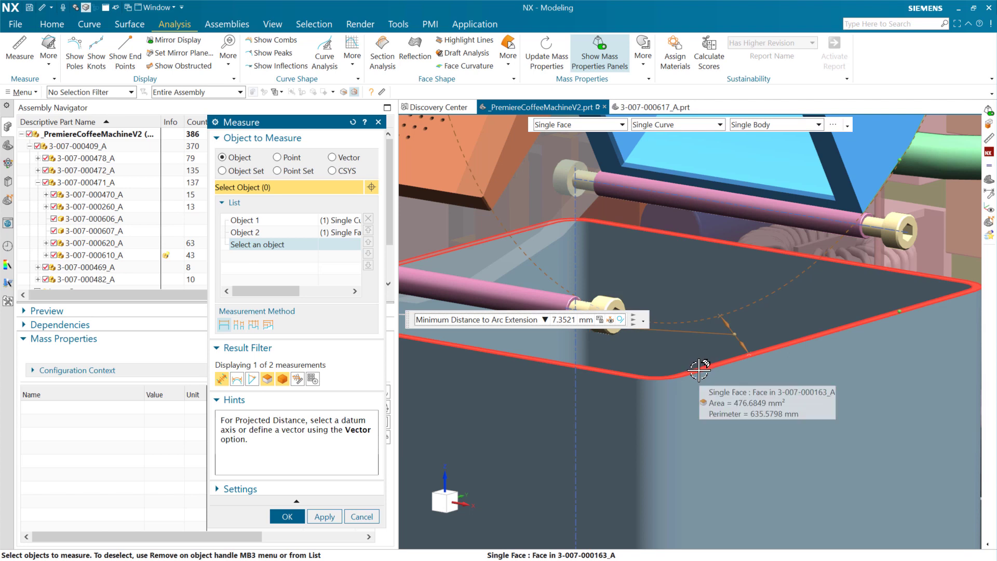
pyautogui.click(544, 320)
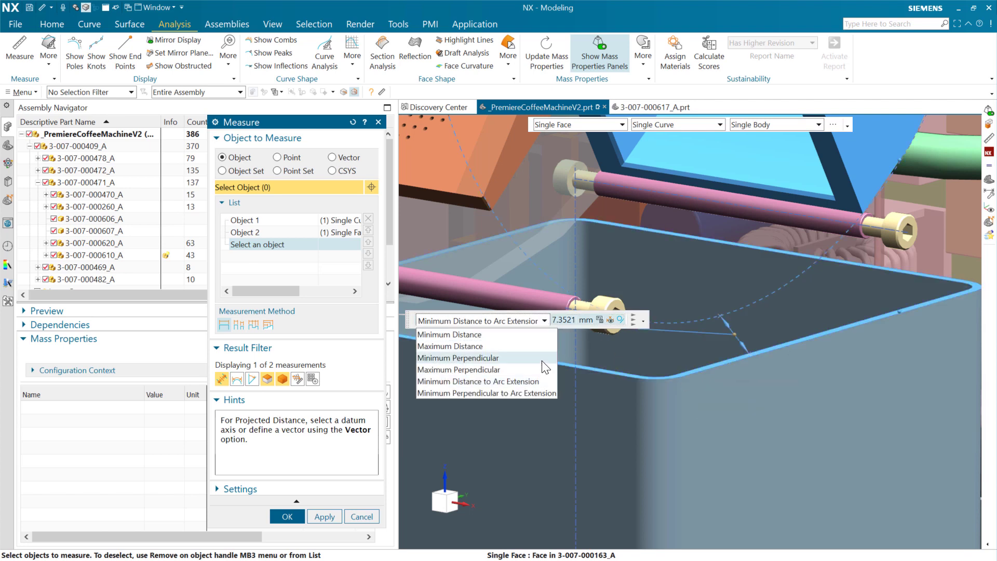
pyautogui.moveTo(531, 398)
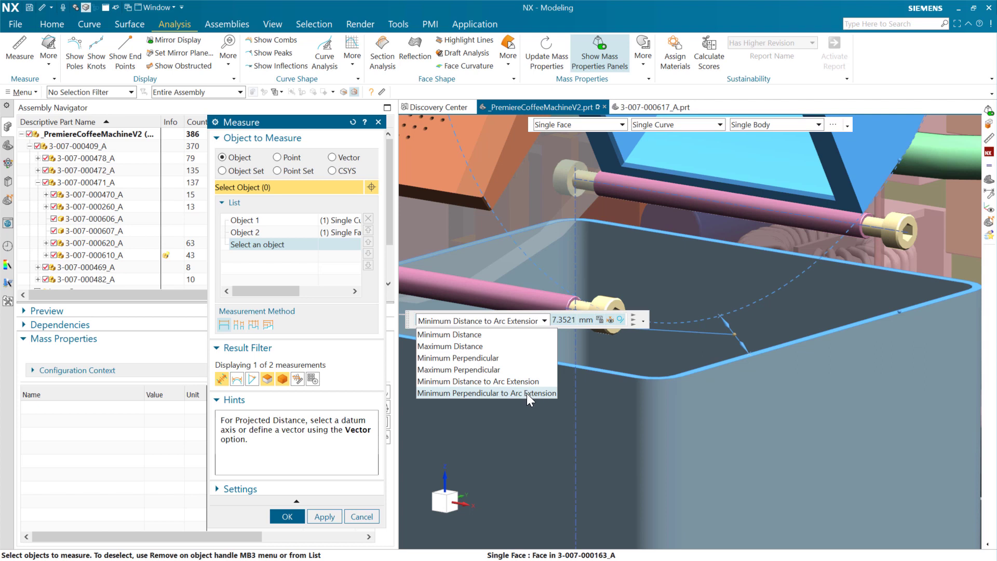
pyautogui.moveTo(529, 400)
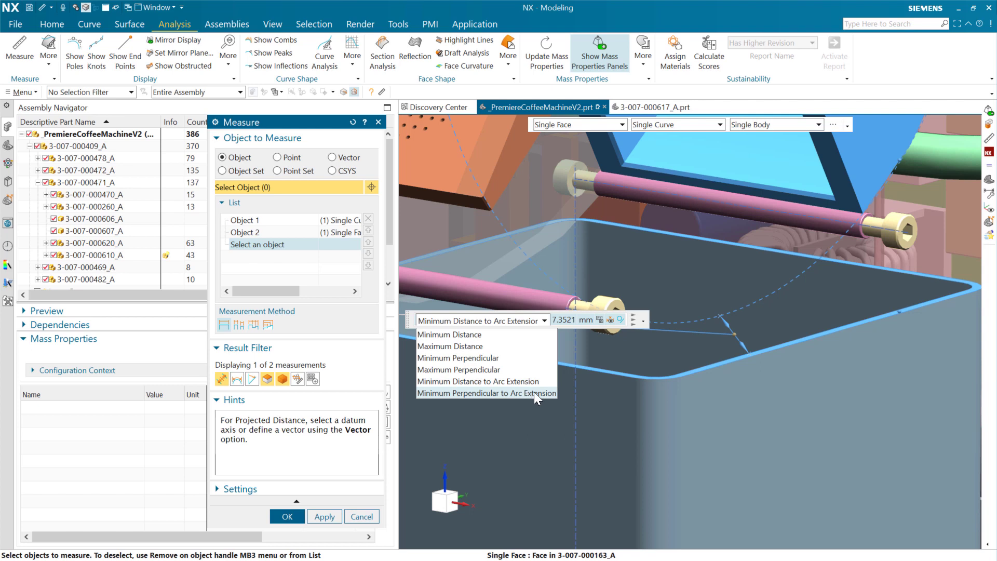
pyautogui.moveTo(533, 398)
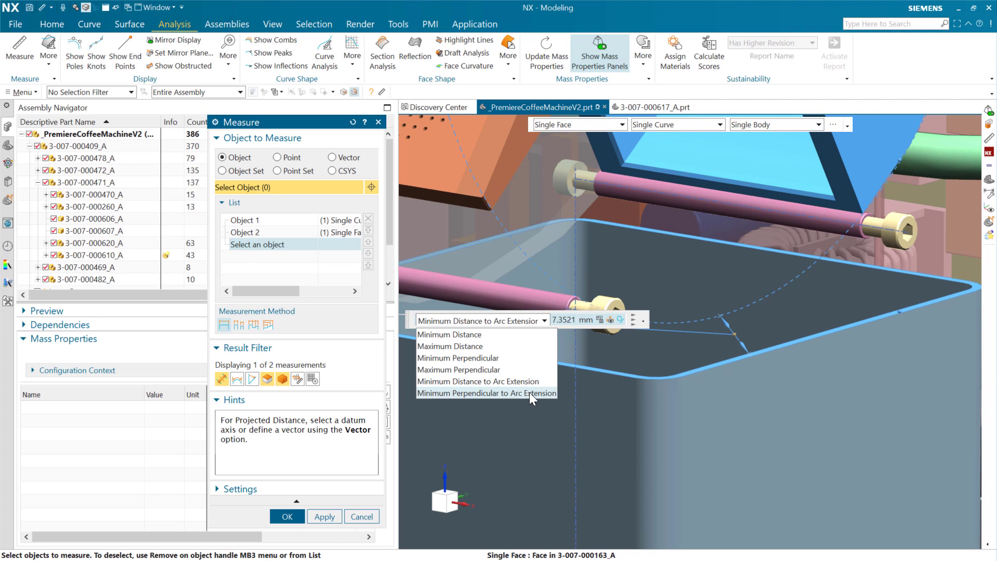
pyautogui.click(487, 393)
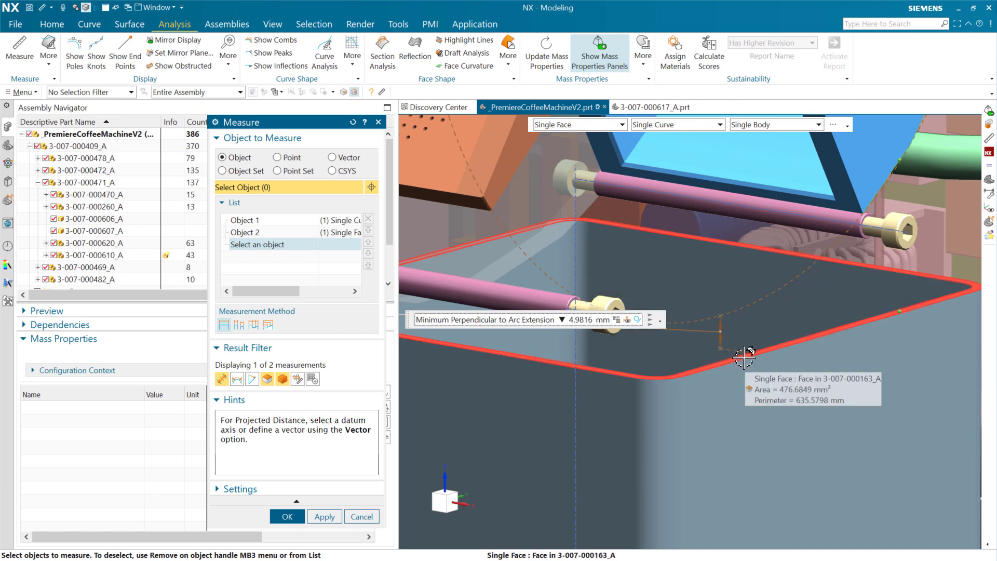
pyautogui.moveTo(744, 355)
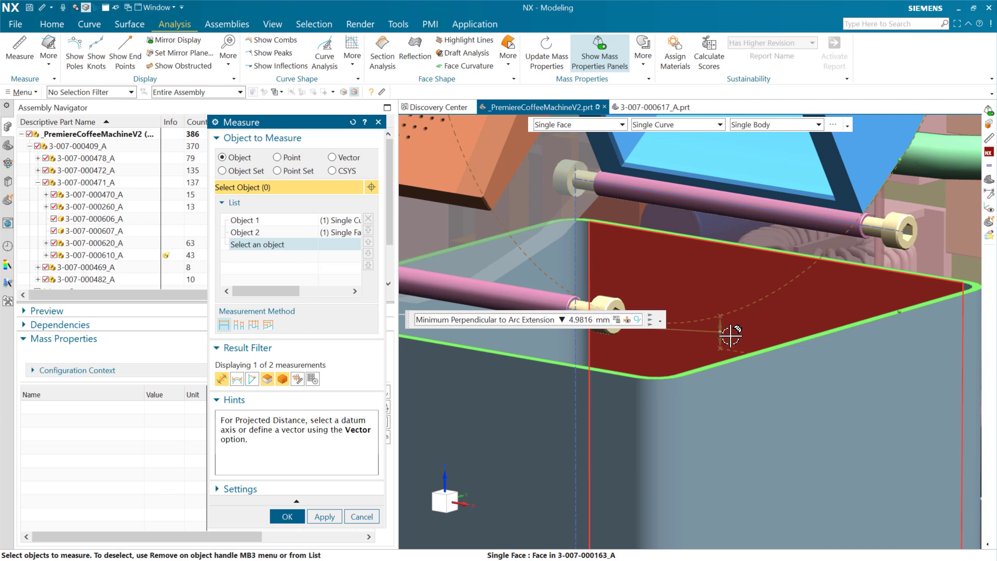
pyautogui.moveTo(706, 334)
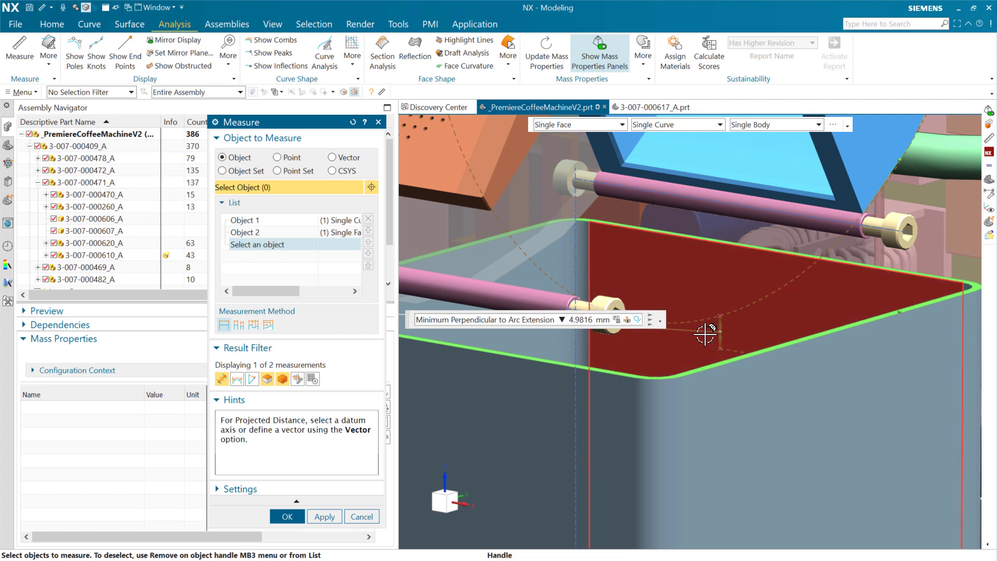
pyautogui.moveTo(585, 336)
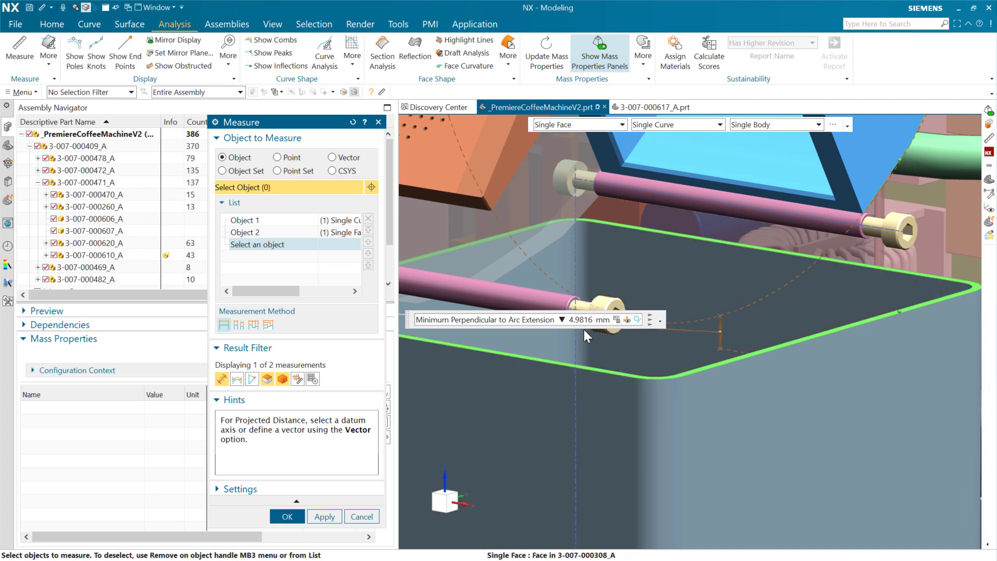
pyautogui.moveTo(804, 281)
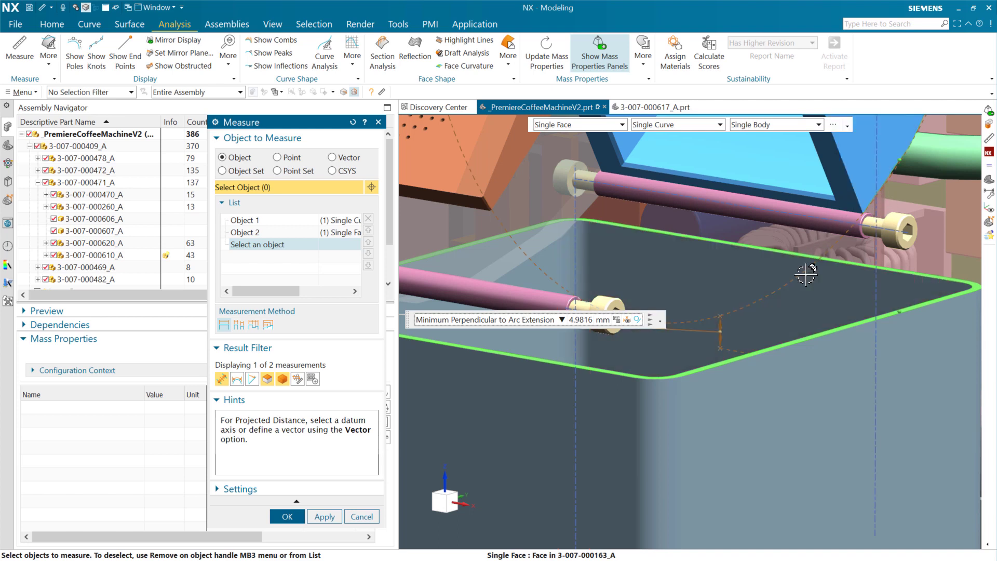
pyautogui.moveTo(728, 355)
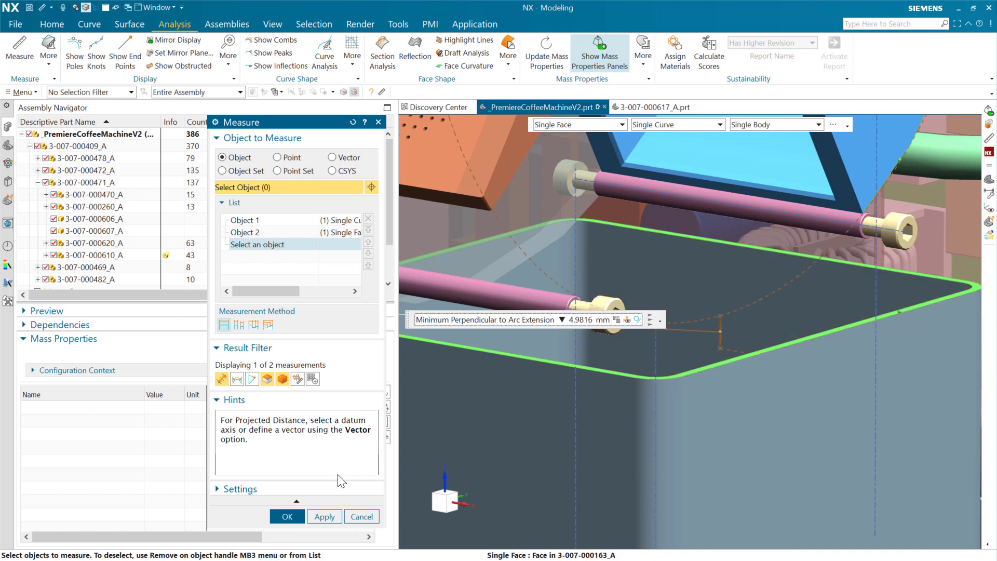
pyautogui.moveTo(342, 479)
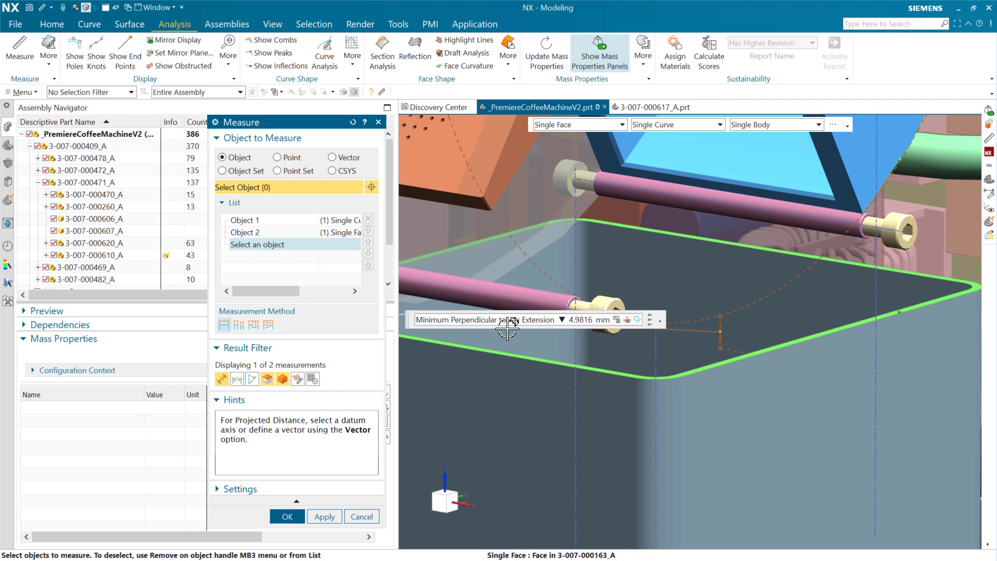
pyautogui.click(562, 319)
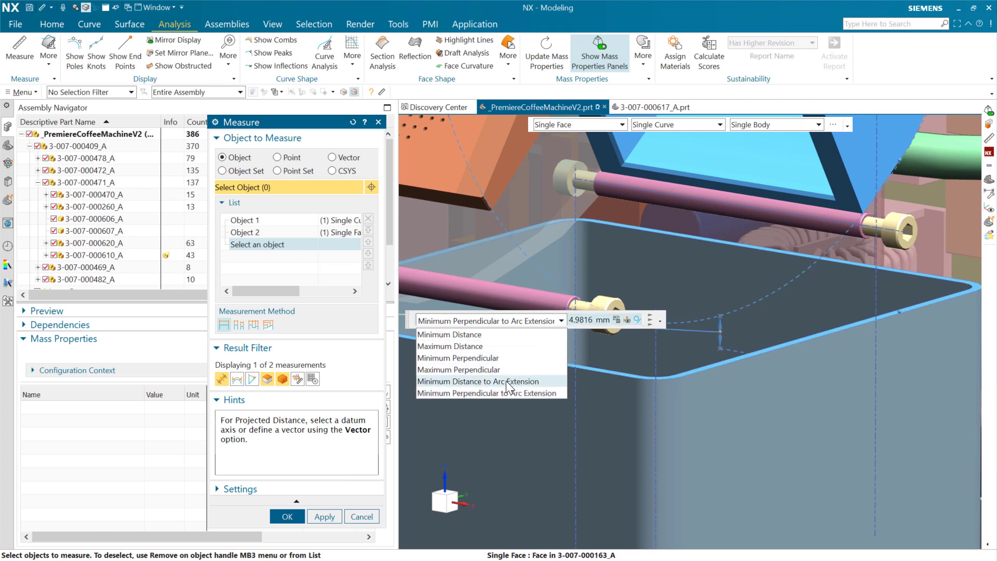
pyautogui.click(477, 380)
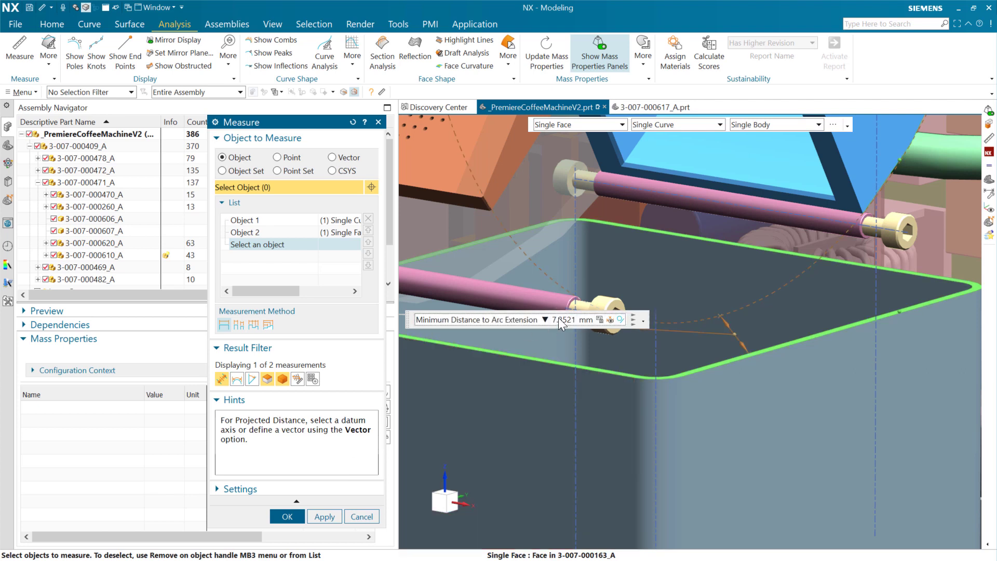
pyautogui.click(544, 319)
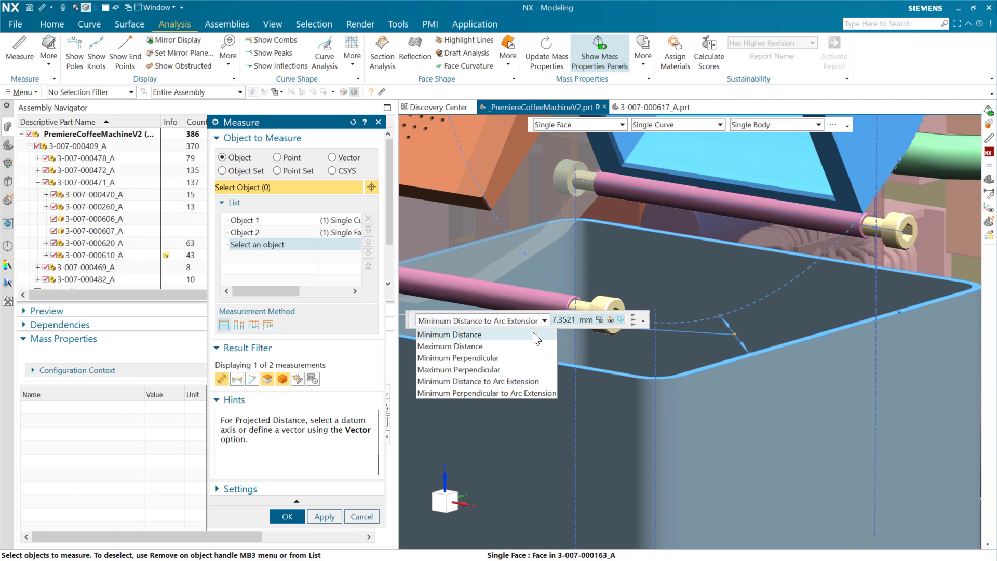
pyautogui.click(449, 335)
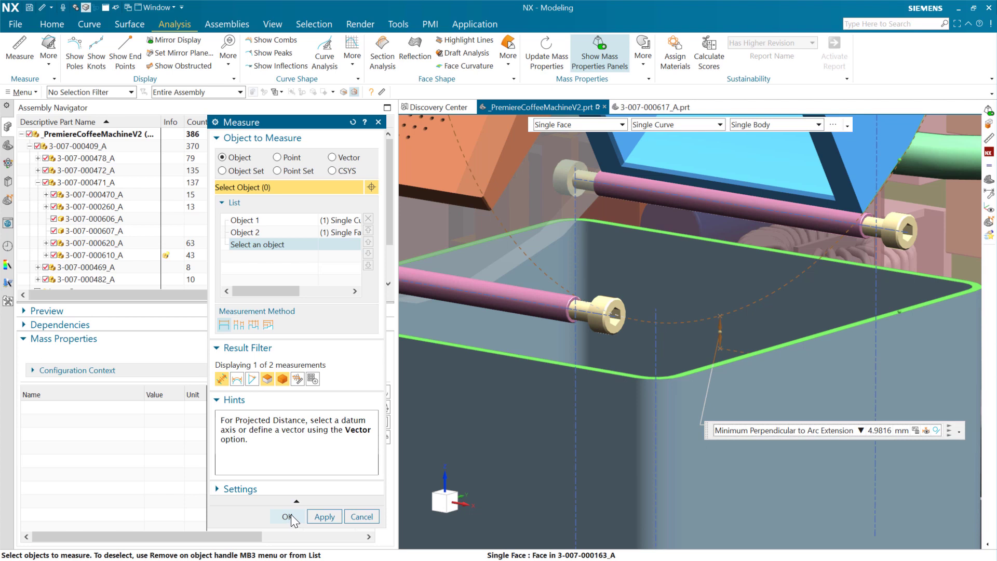
# Step: Close the Measure dialog with OK, leaving no measurement displayed
pyautogui.click(285, 516)
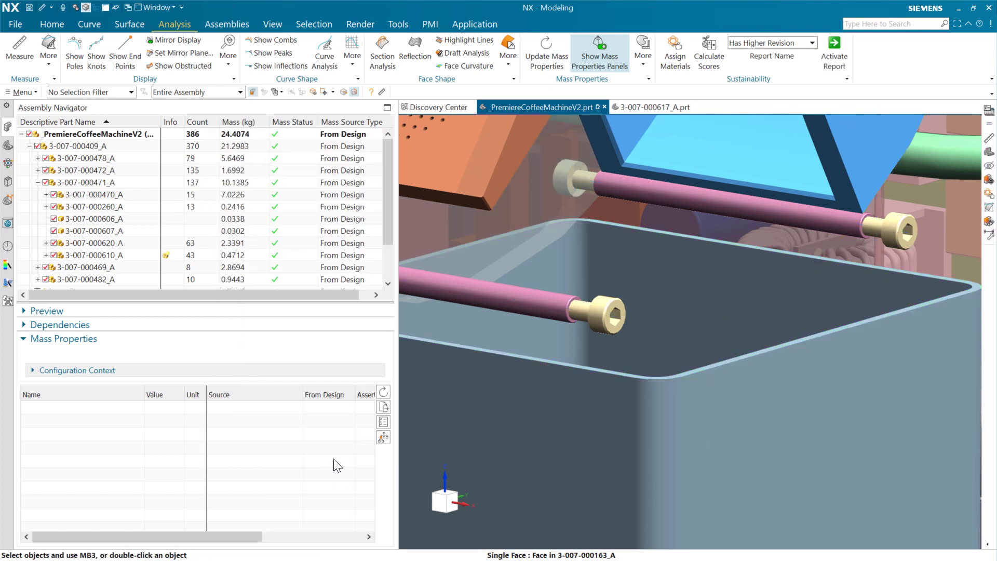
pyautogui.moveTo(362, 450)
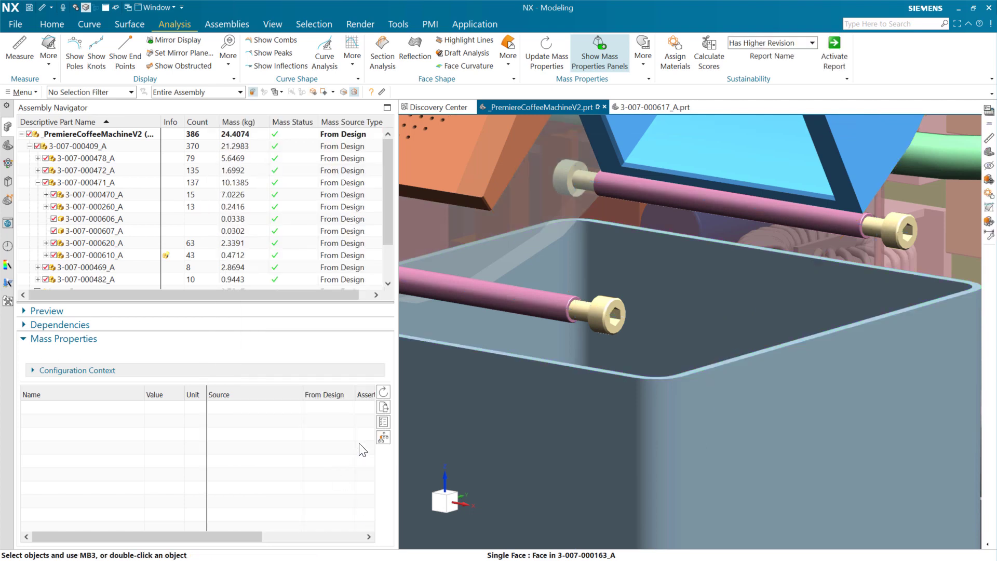
pyautogui.moveTo(336, 422)
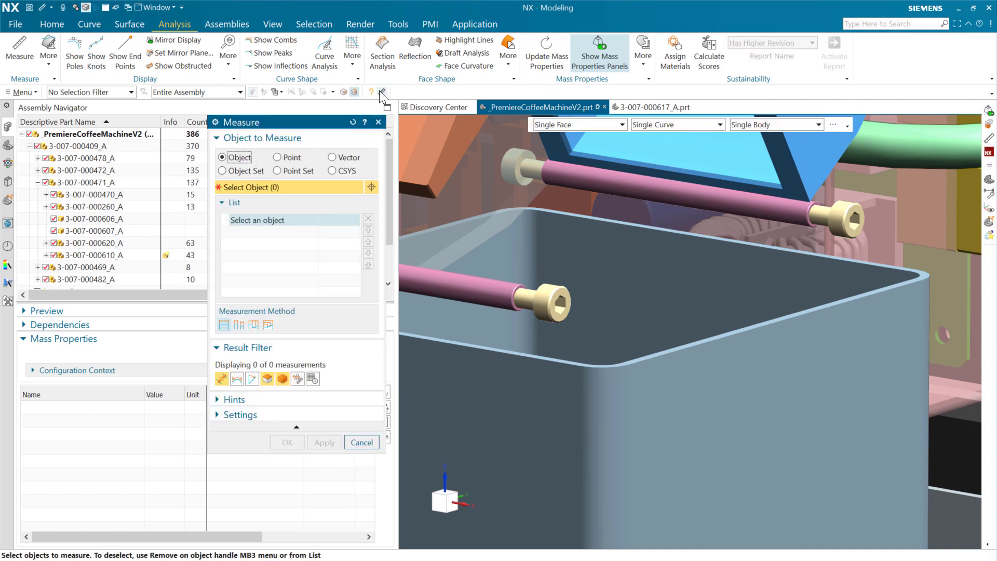
pyautogui.moveTo(661, 356)
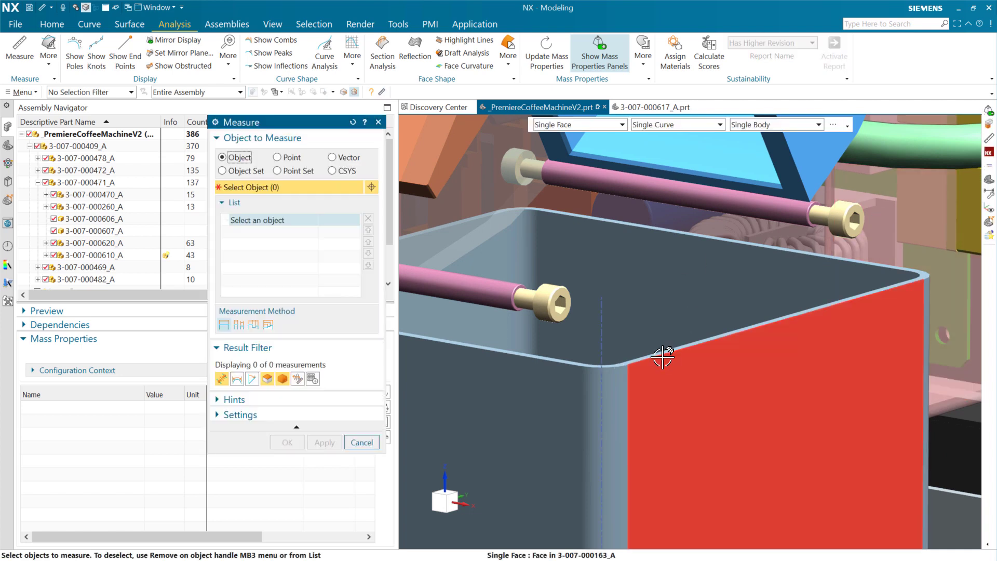
# Step: Measure the minimum distance from the red container side face to the rim edge: 15.4719 mm
pyautogui.click(661, 356)
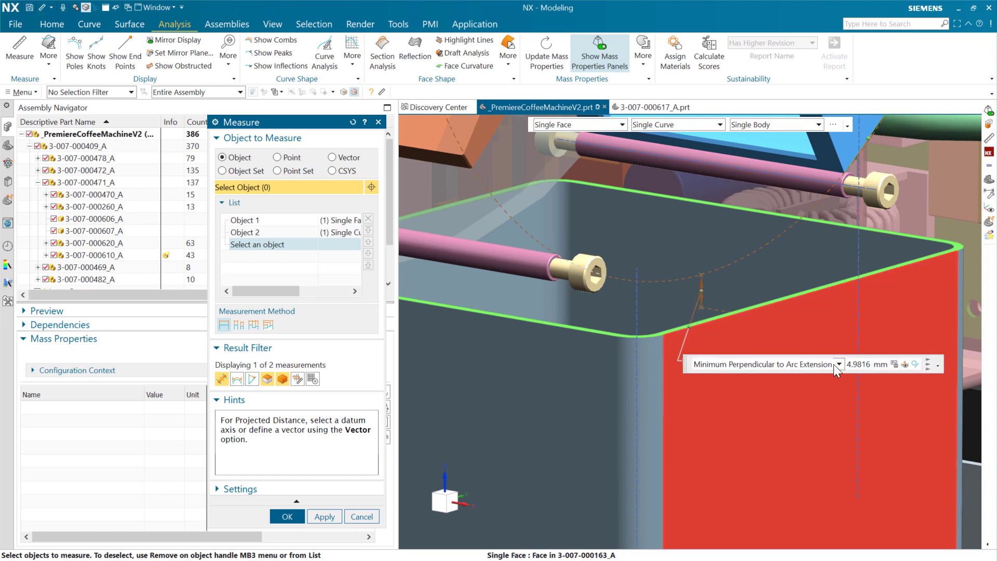
pyautogui.click(839, 365)
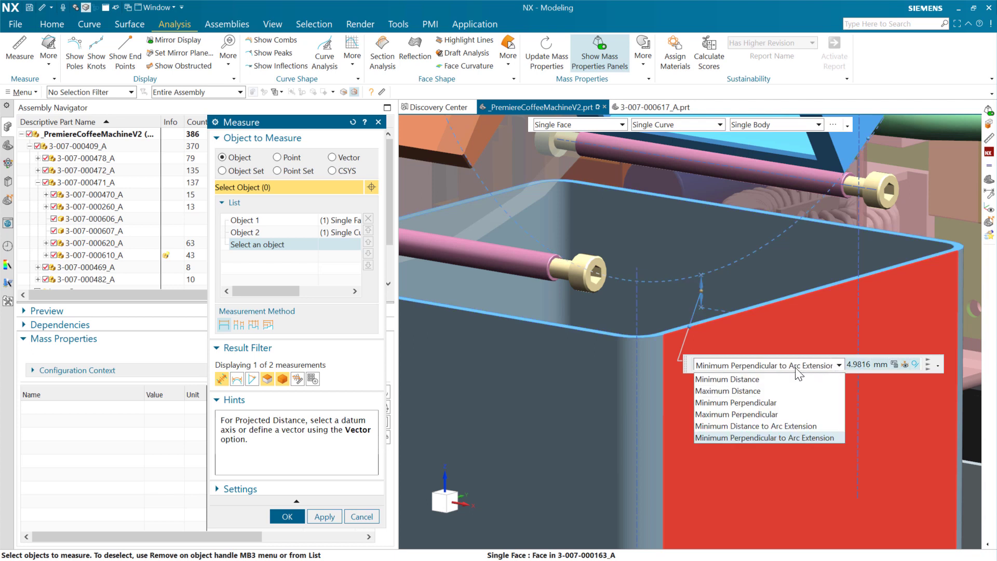
pyautogui.click(712, 379)
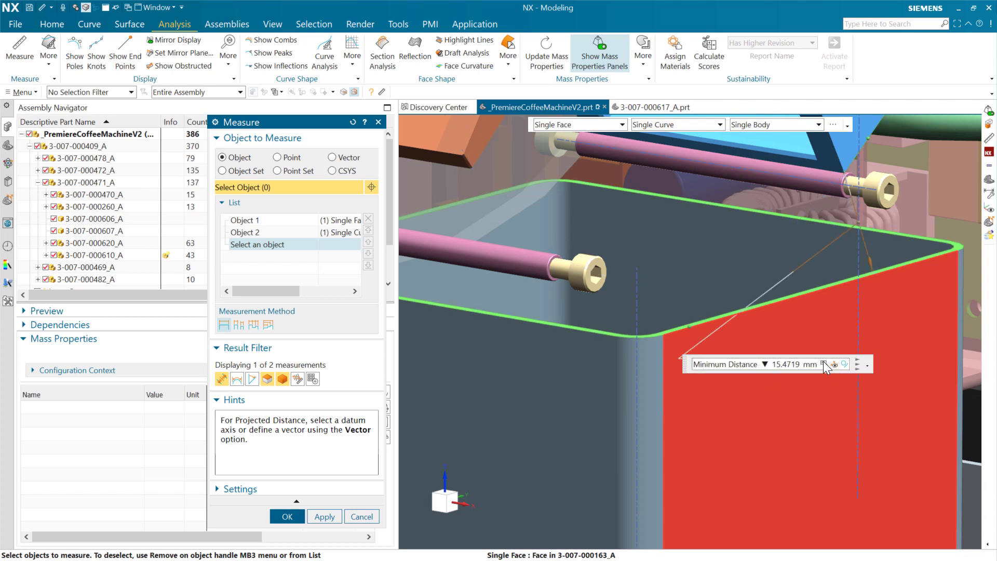
pyautogui.moveTo(835, 369)
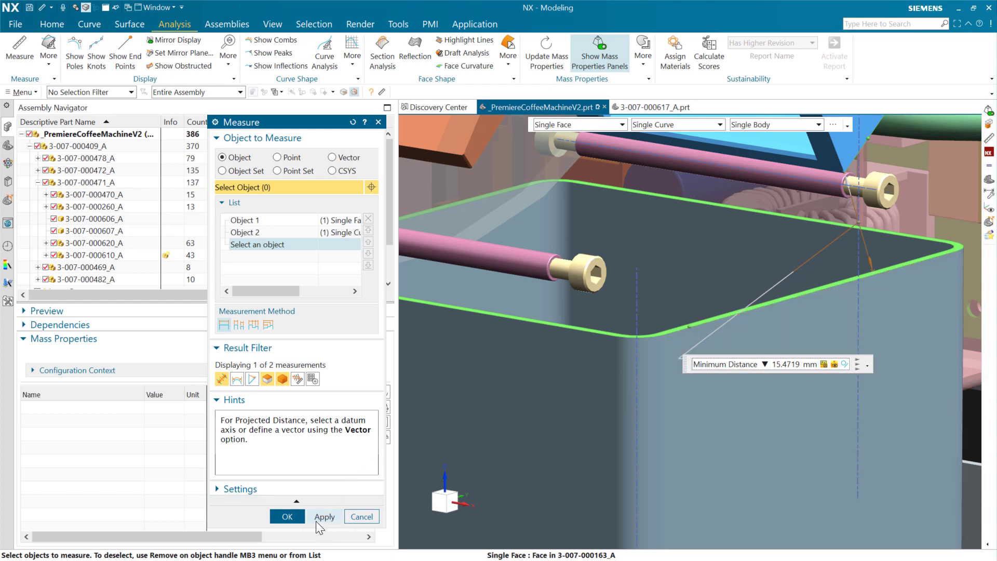
# Step: Apply the 15.4719 mm distance as a lasting annotation, then orbit to view it beside the bolt
pyautogui.click(324, 516)
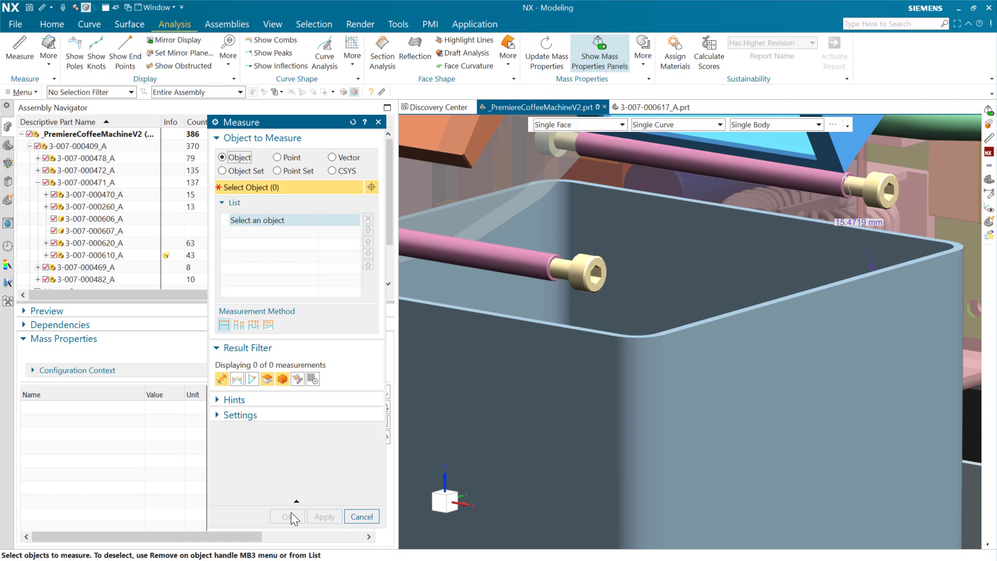
pyautogui.moveTo(876, 240)
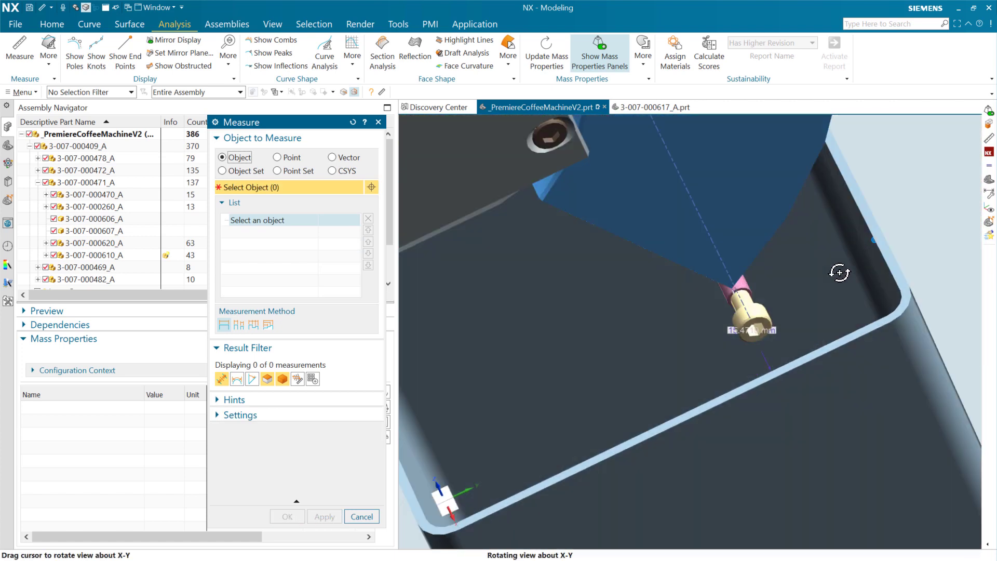
pyautogui.moveTo(839, 272); pyautogui.dragTo(802, 298)
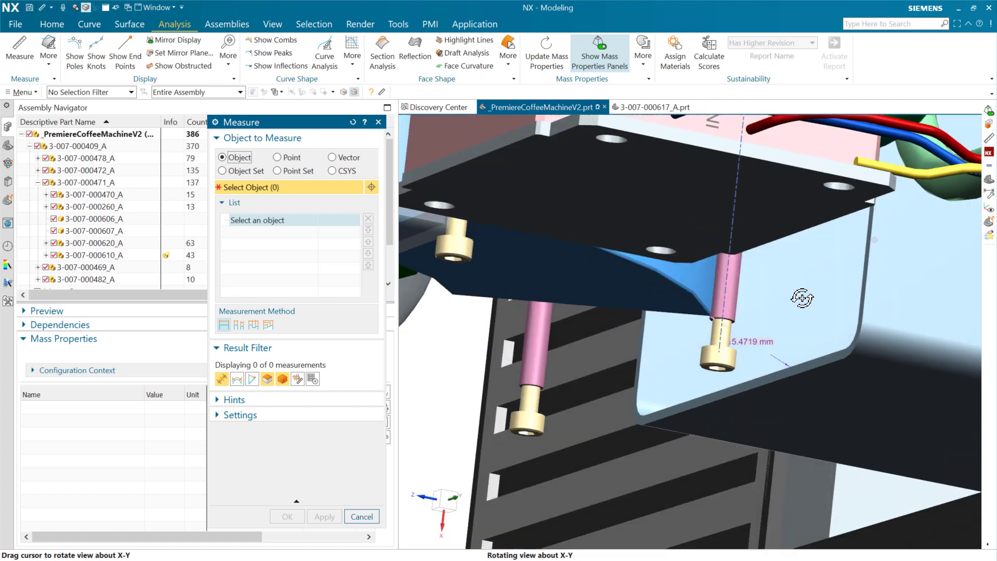
pyautogui.moveTo(802, 297); pyautogui.dragTo(883, 230)
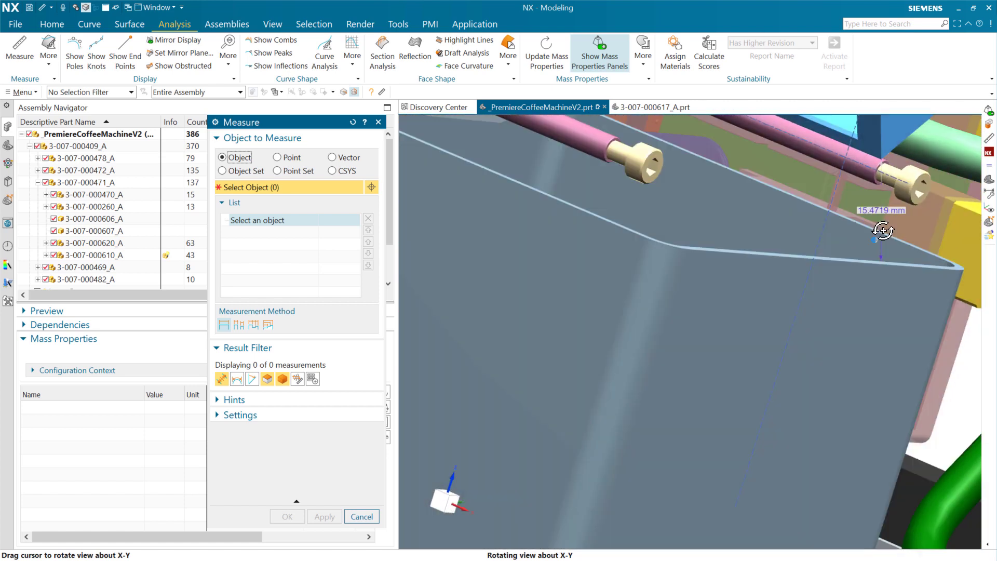
pyautogui.moveTo(882, 230); pyautogui.dragTo(839, 280)
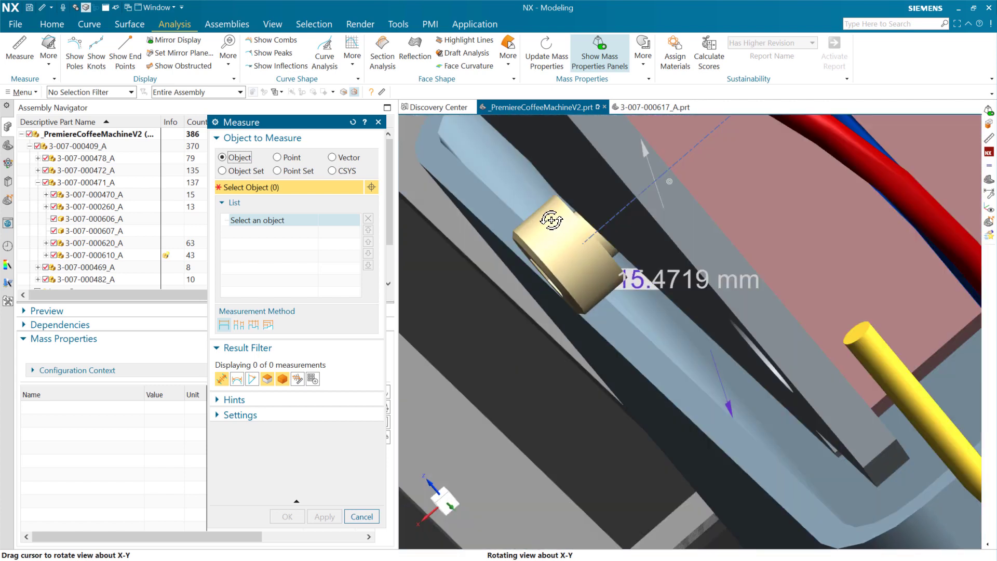
pyautogui.moveTo(552, 220); pyautogui.dragTo(634, 202)
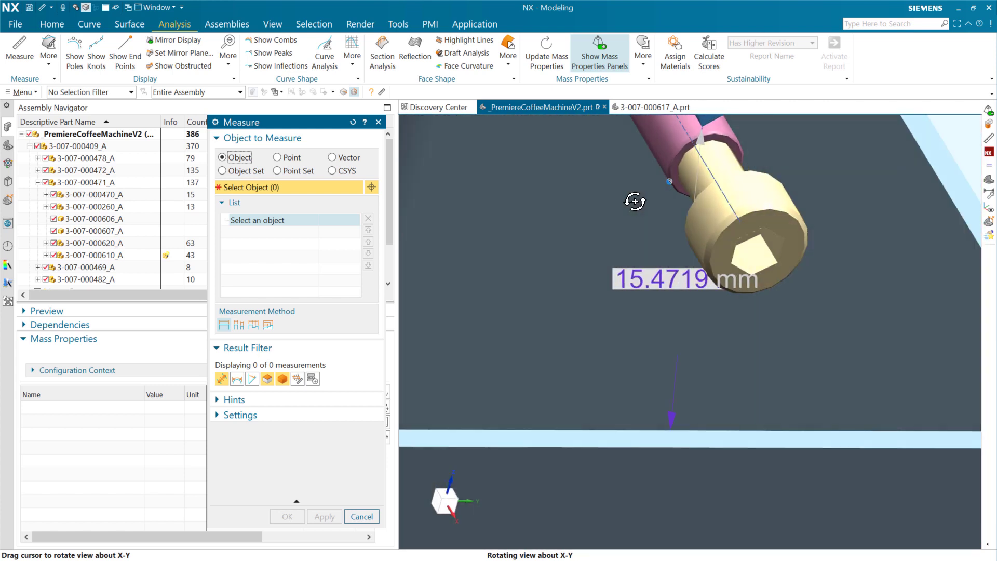
pyautogui.moveTo(634, 201); pyautogui.dragTo(664, 204)
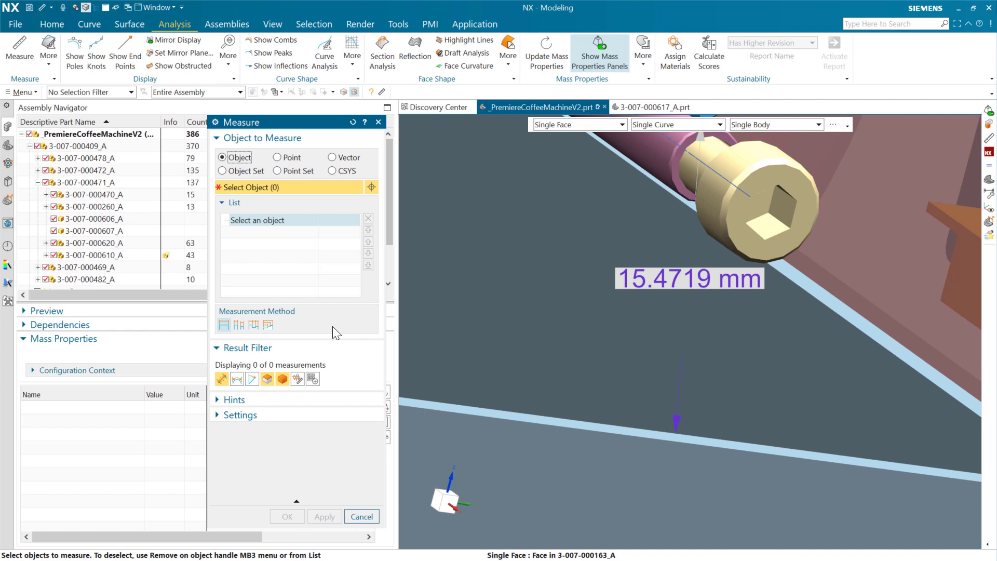
pyautogui.moveTo(349, 327)
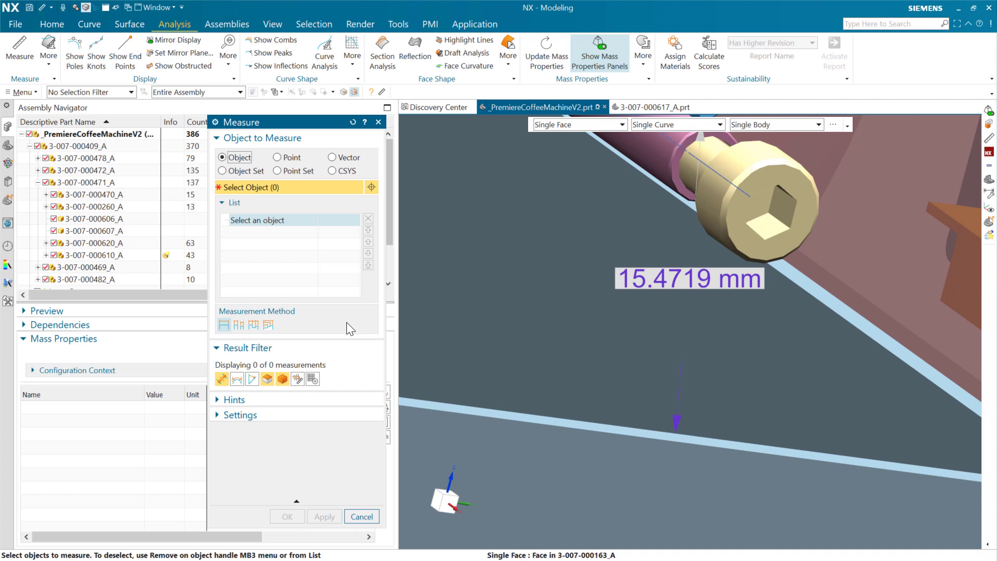
pyautogui.moveTo(311, 334)
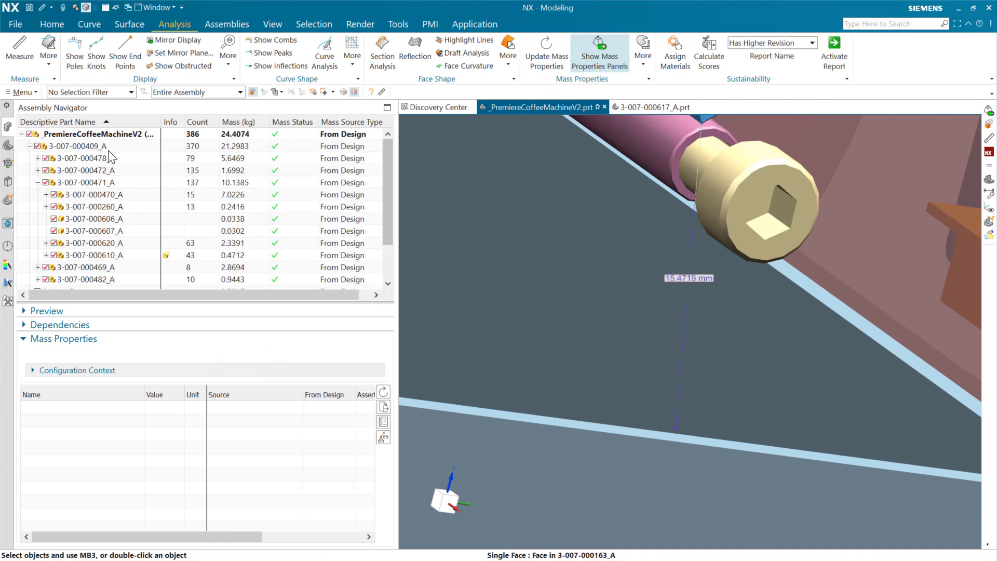
# Step: Set Measurement display preferences to a user-defined background colour and parallel-to-screen annotations
pyautogui.click(21, 92)
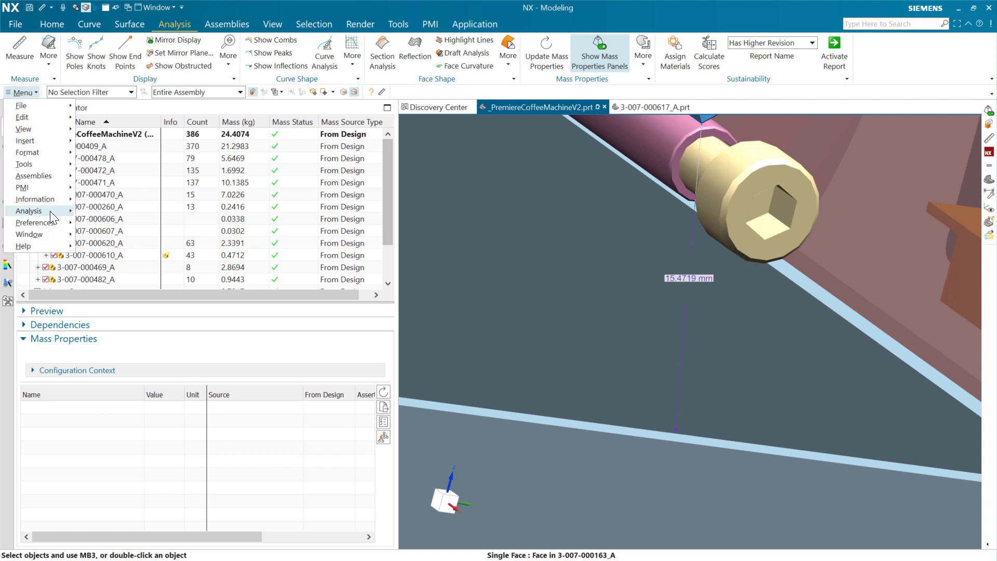
pyautogui.click(34, 222)
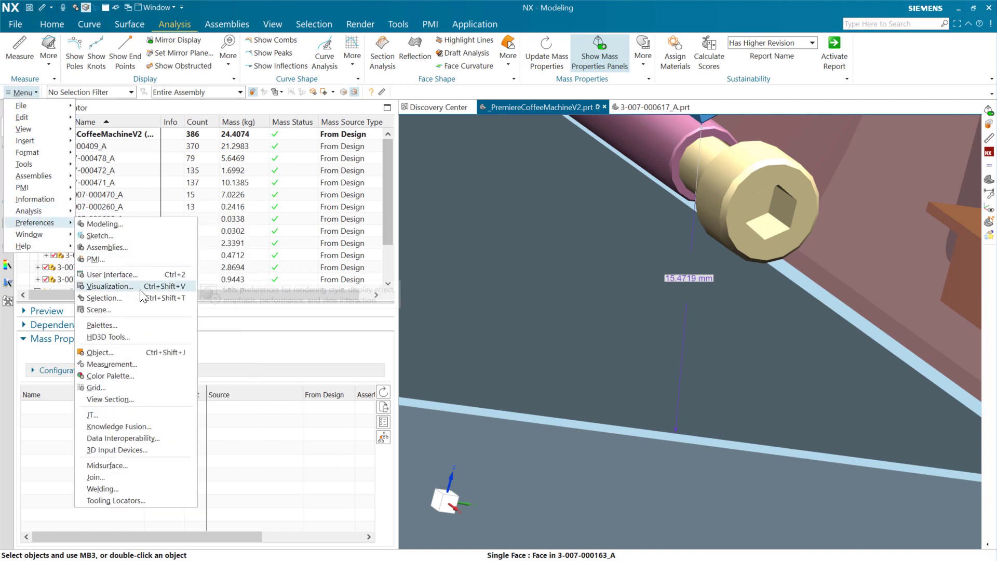
pyautogui.click(112, 363)
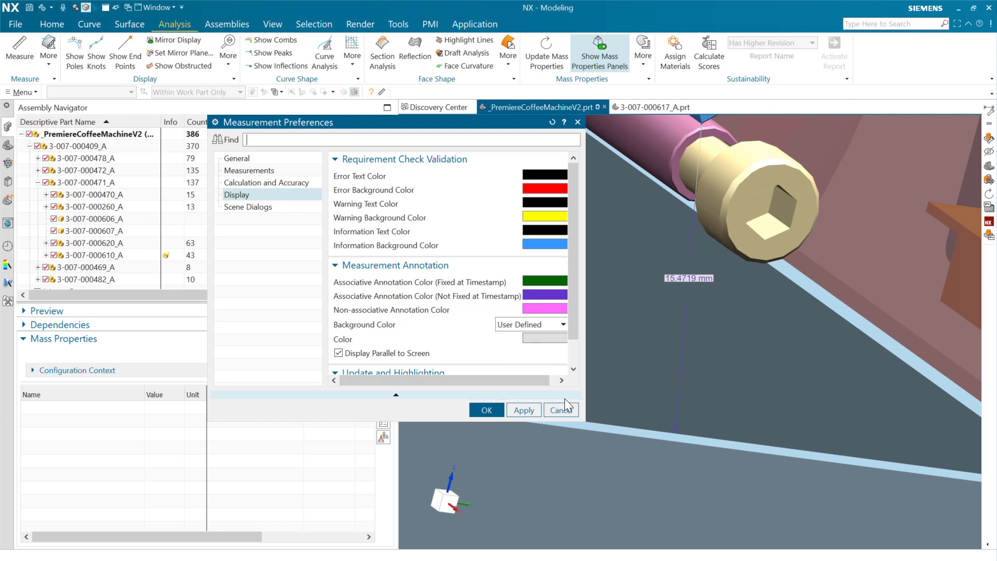
pyautogui.click(559, 409)
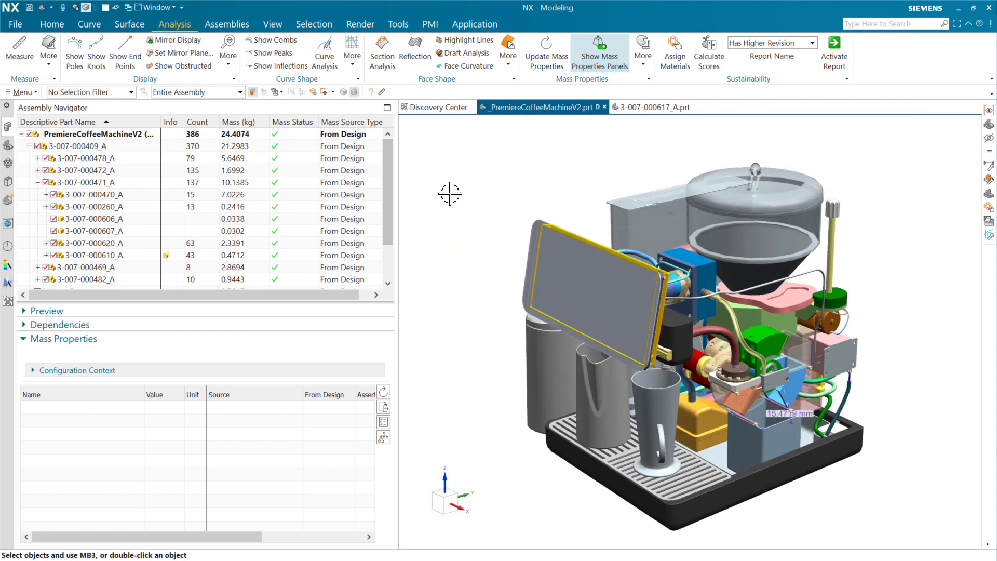
pyautogui.moveTo(297, 246)
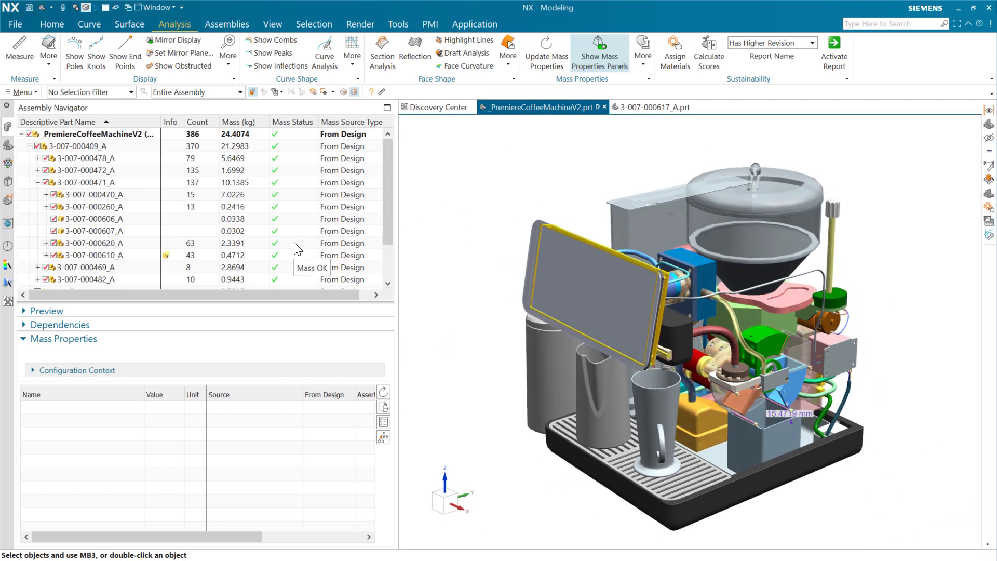